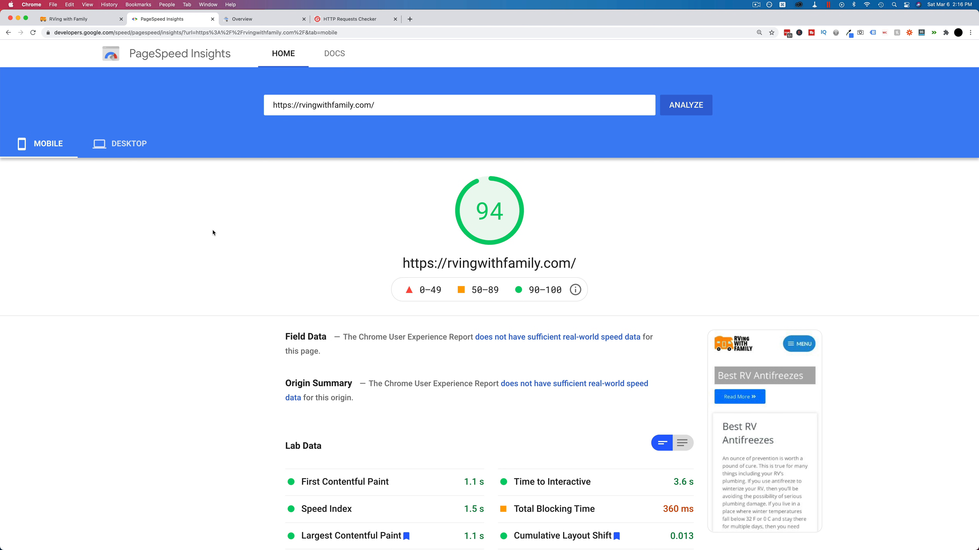
{"action": "mouse_move", "coordinate": [192, 173]}
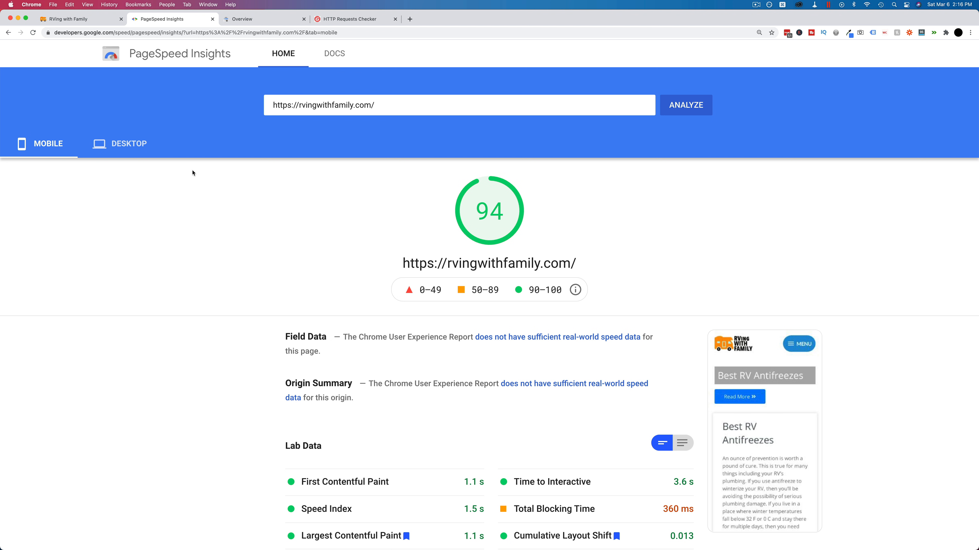
Step: Compare the desktop score of 100 against the mobile score of 94 in the PageSpeed report
{"action": "left_click", "coordinate": [128, 144]}
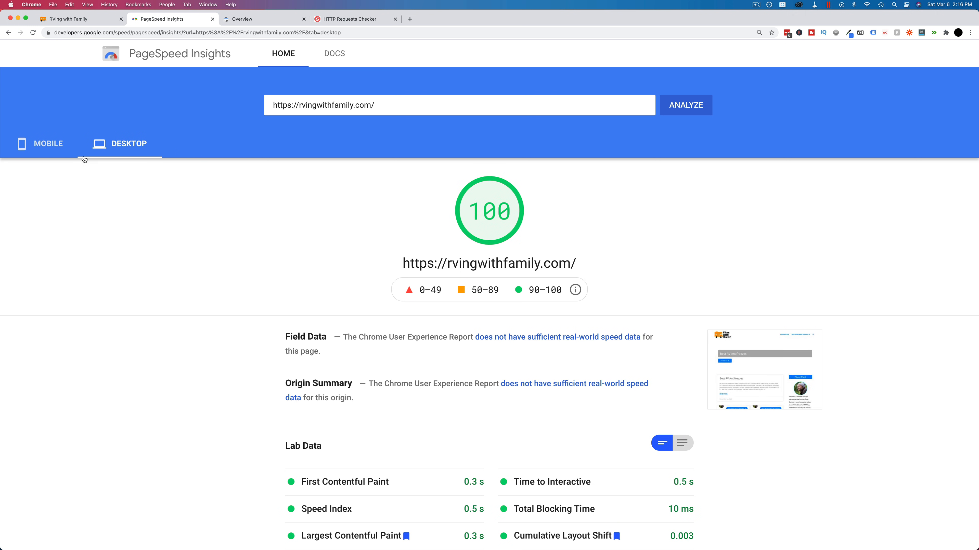
{"action": "left_click", "coordinate": [47, 144]}
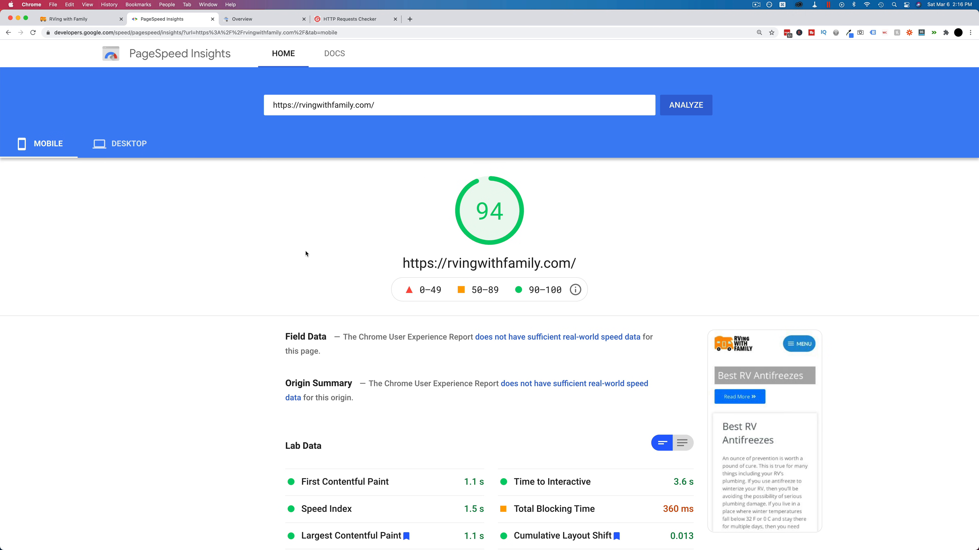
{"action": "mouse_move", "coordinate": [393, 320]}
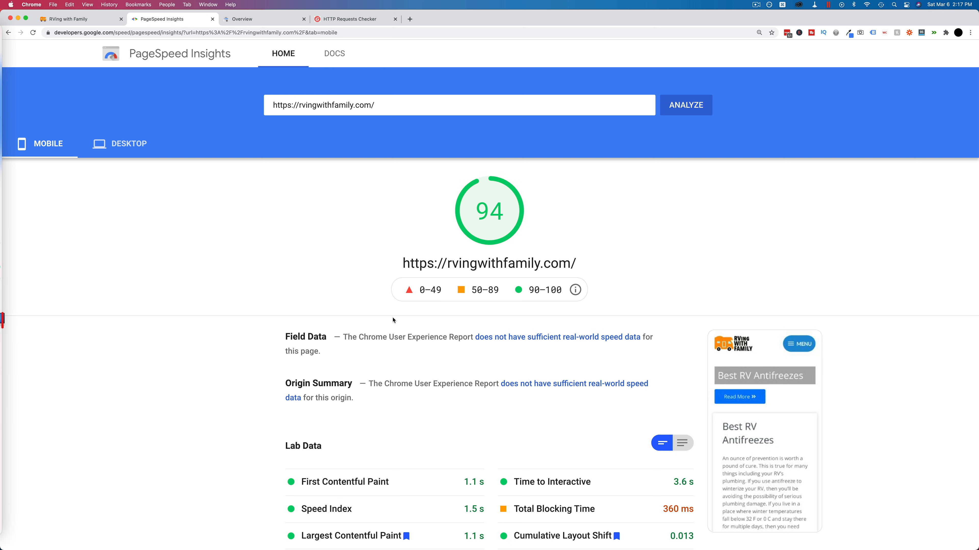
{"action": "mouse_move", "coordinate": [288, 231]}
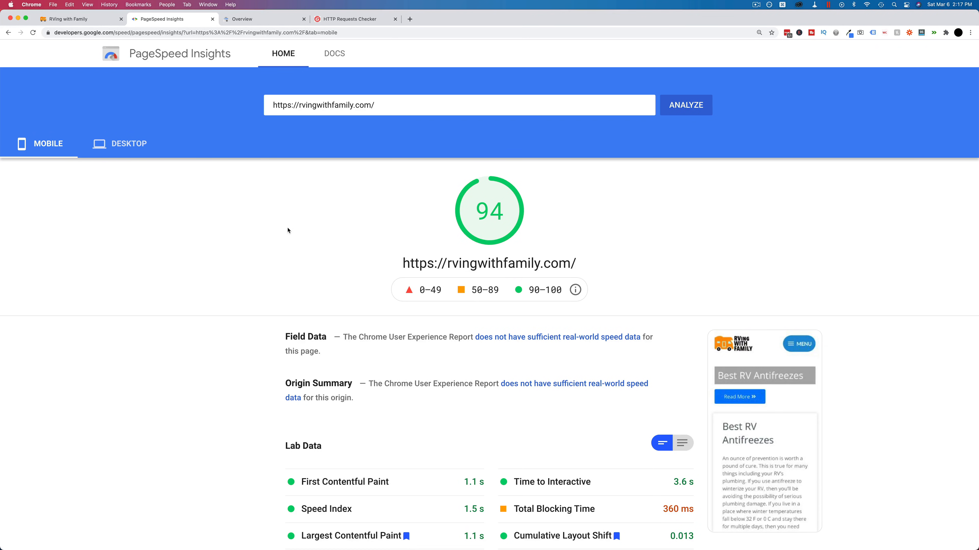
{"action": "mouse_move", "coordinate": [411, 301]}
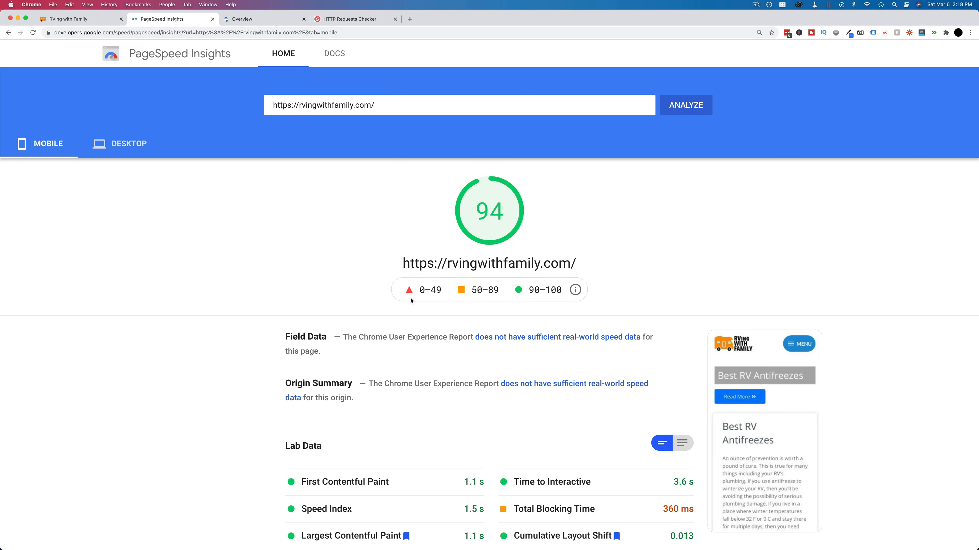
Step: Bring the mobile Lab Data metrics and page-load filmstrip into view
{"action": "scroll", "scroll_direction": "down", "scroll_amount": 3}
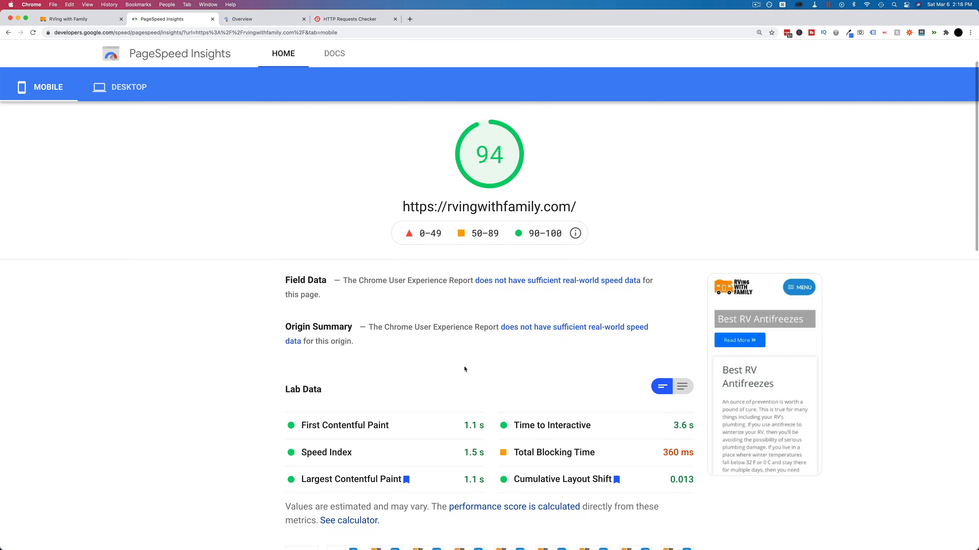
{"action": "scroll", "scroll_direction": "down", "scroll_amount": 3}
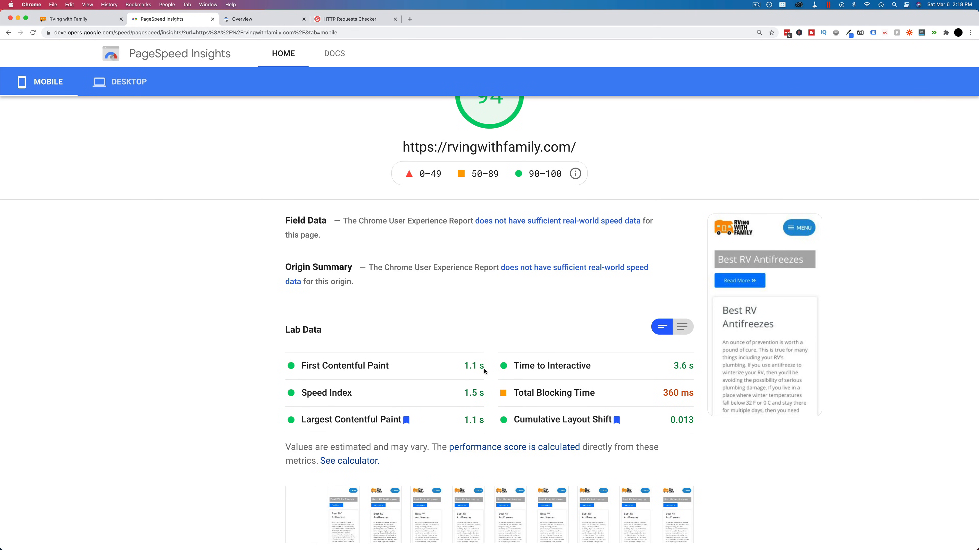
{"action": "scroll", "scroll_direction": "up", "scroll_amount": 3}
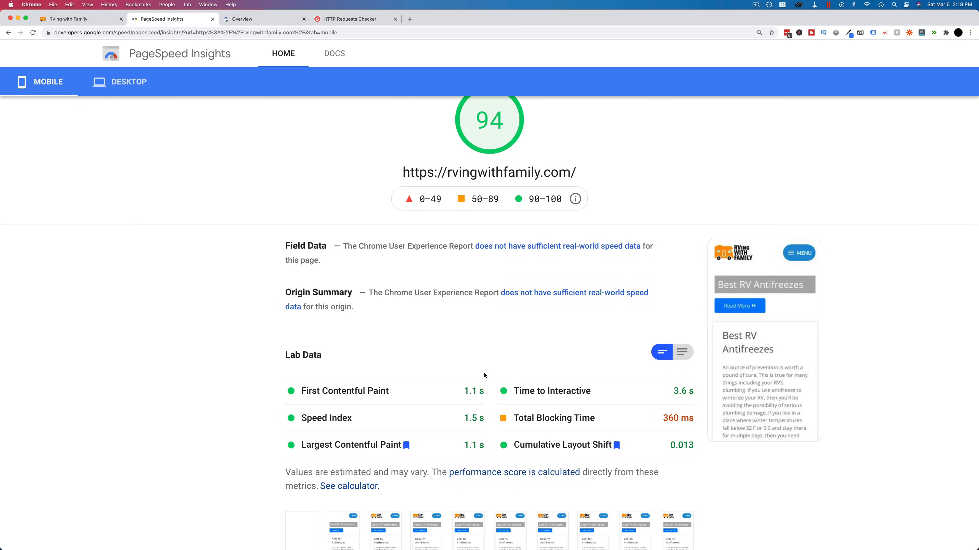
{"action": "scroll", "scroll_direction": "down", "scroll_amount": 3}
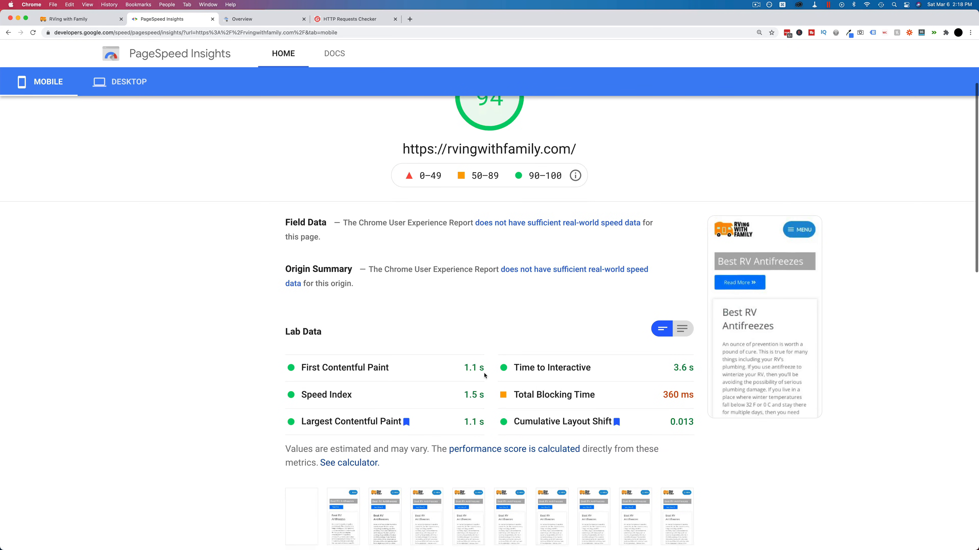
{"action": "scroll", "scroll_direction": "down", "scroll_amount": 3}
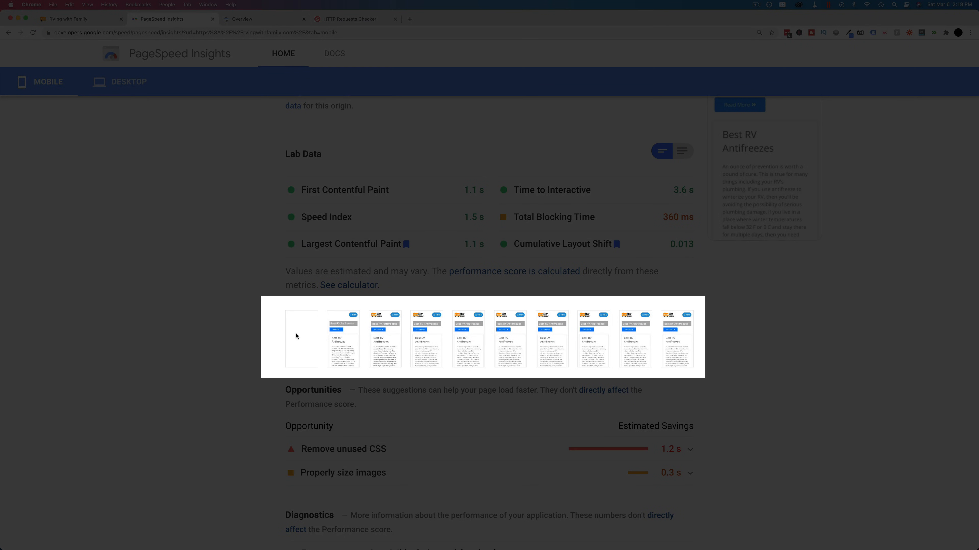
{"action": "mouse_move", "coordinate": [403, 326]}
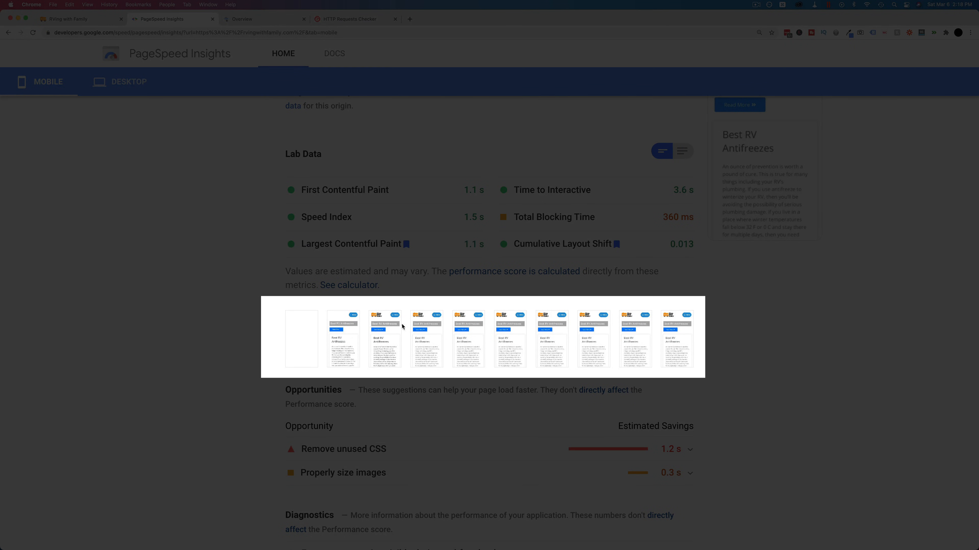
{"action": "mouse_move", "coordinate": [292, 320]}
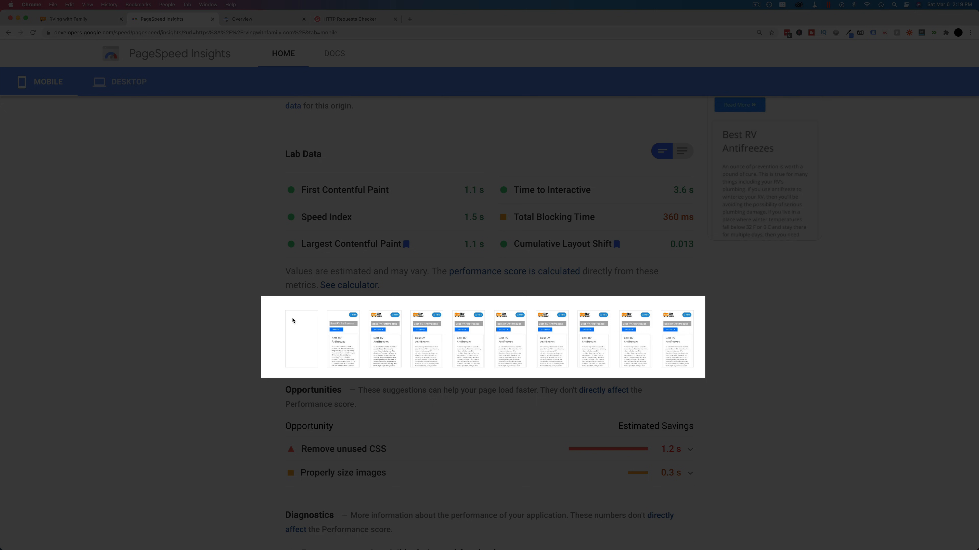
{"action": "scroll", "scroll_direction": "up", "scroll_amount": 3}
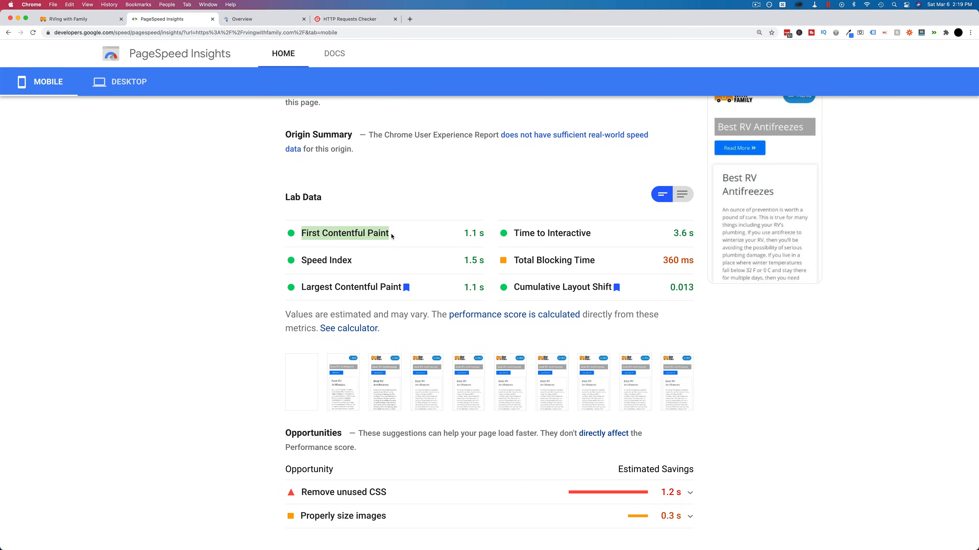
{"action": "mouse_move", "coordinate": [464, 229]}
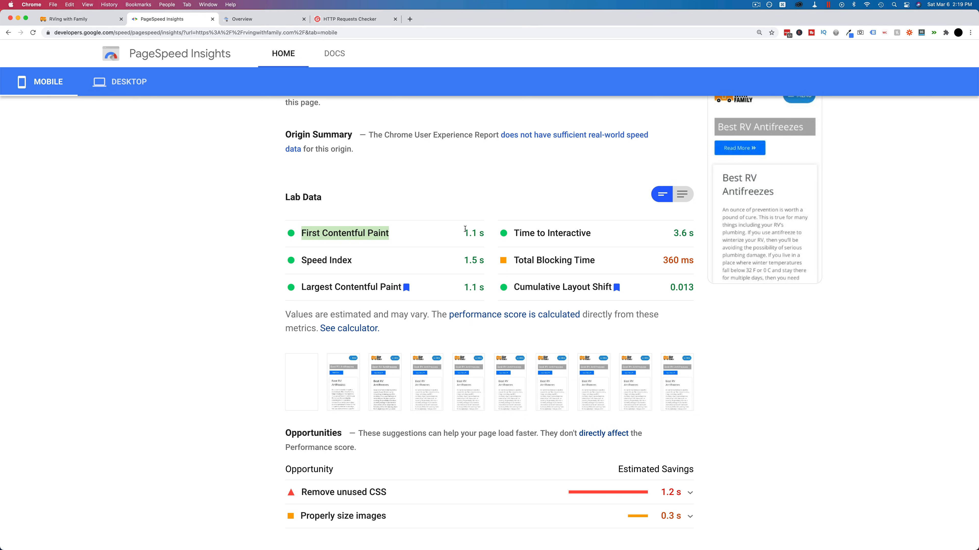
{"action": "mouse_move", "coordinate": [412, 243]}
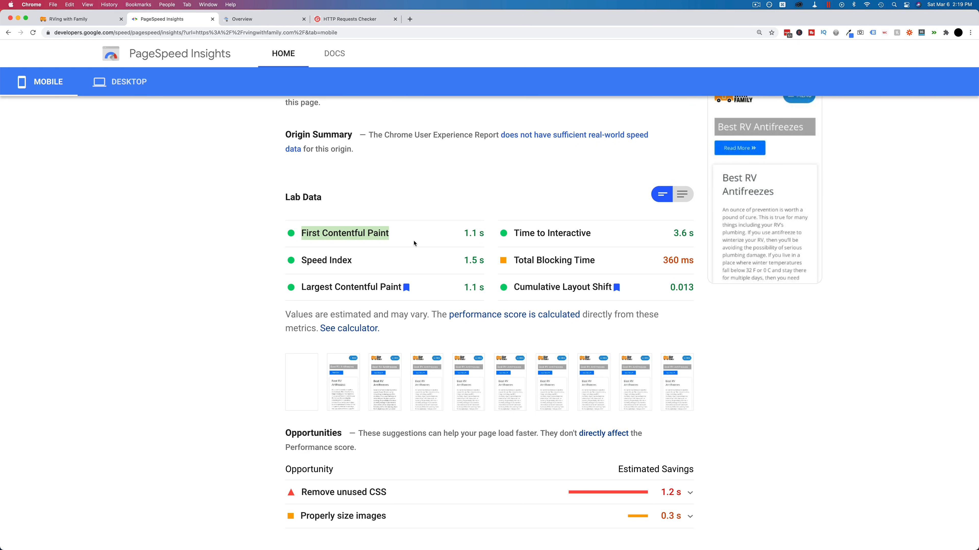
{"action": "mouse_move", "coordinate": [269, 338]}
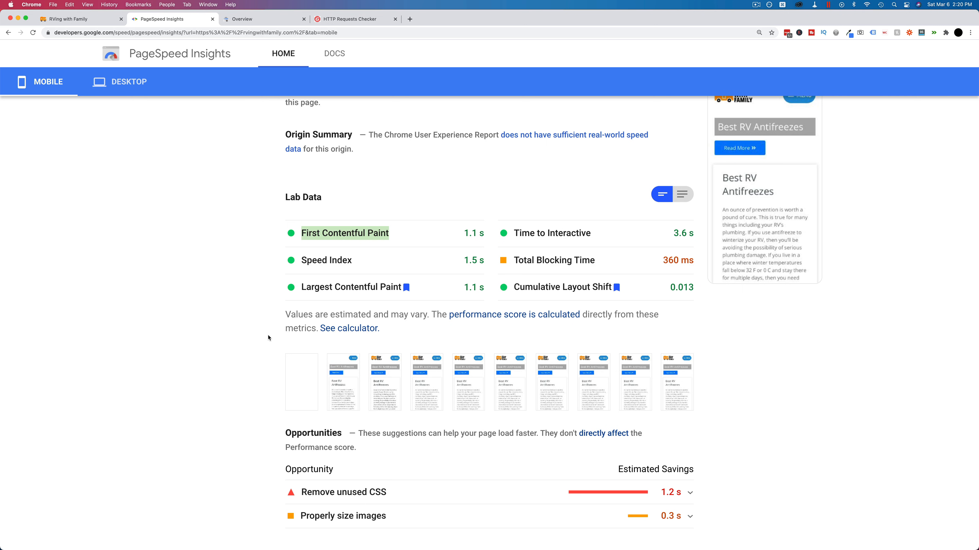
{"action": "scroll", "scroll_direction": "down", "scroll_amount": 3}
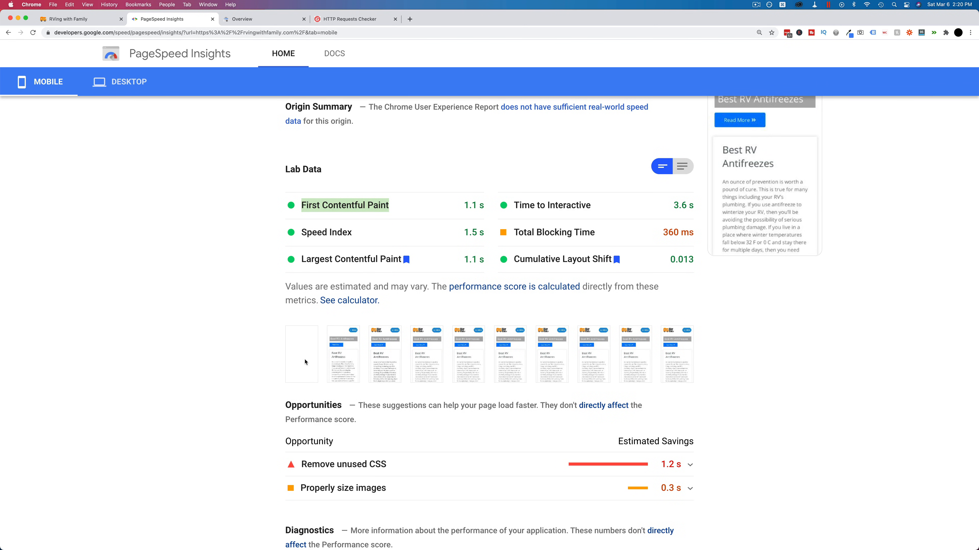
{"action": "mouse_move", "coordinate": [352, 362]}
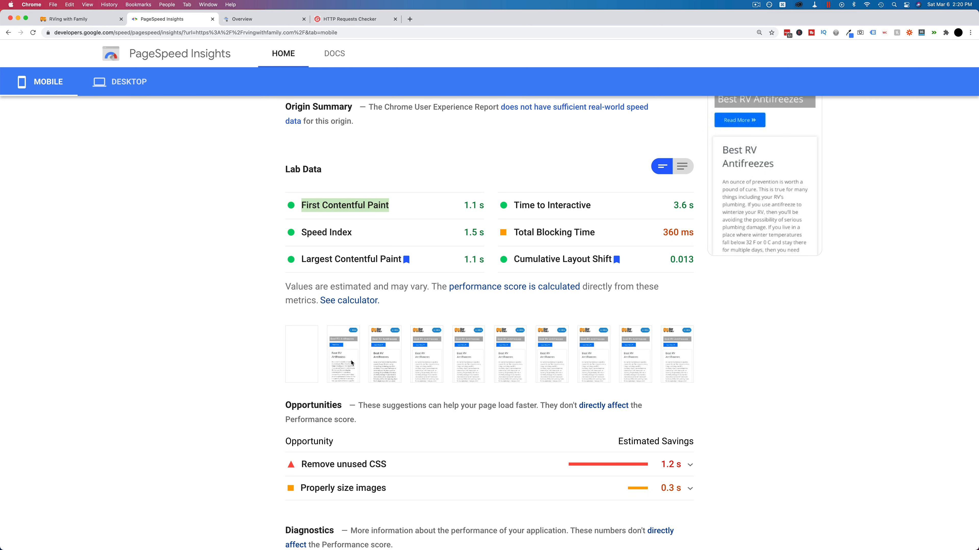
{"action": "mouse_move", "coordinate": [367, 339]}
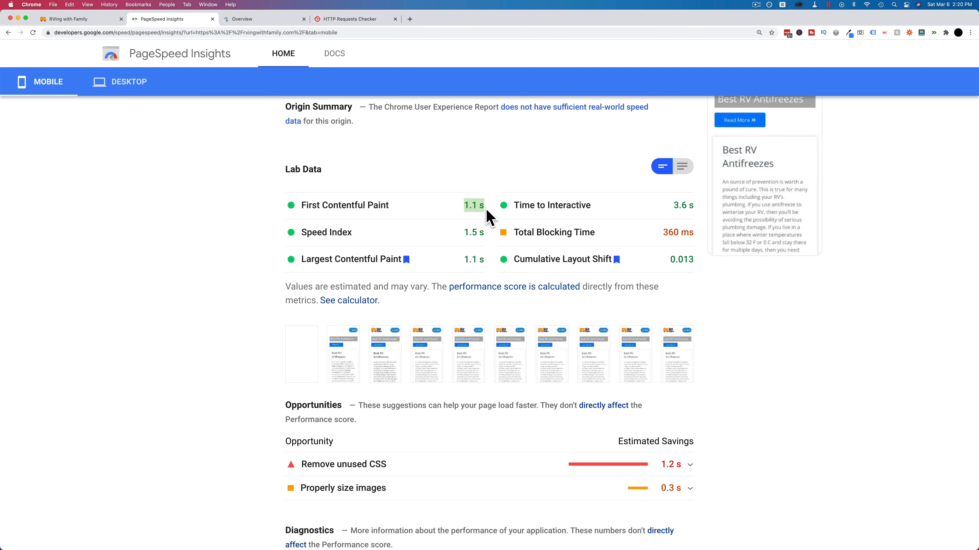
{"action": "mouse_move", "coordinate": [145, 347]}
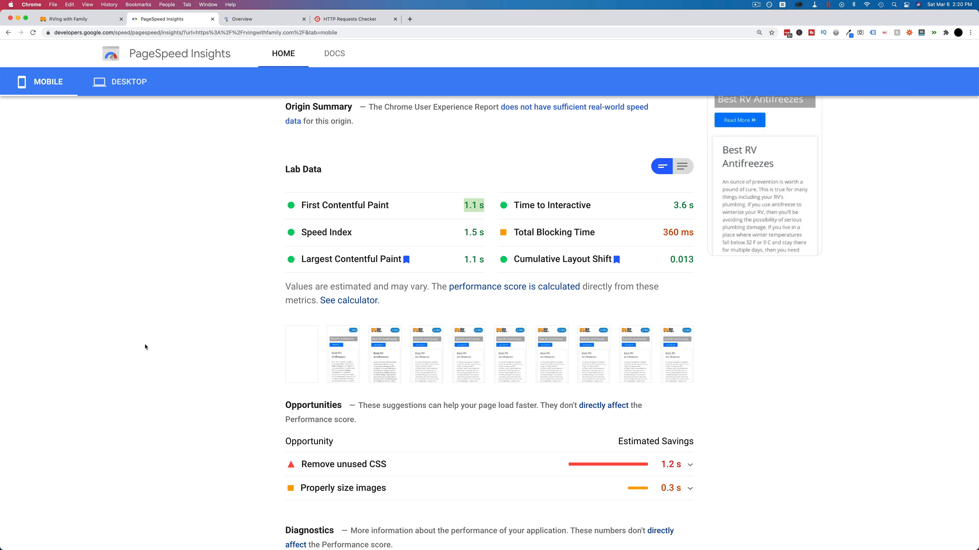
{"action": "mouse_move", "coordinate": [183, 275]}
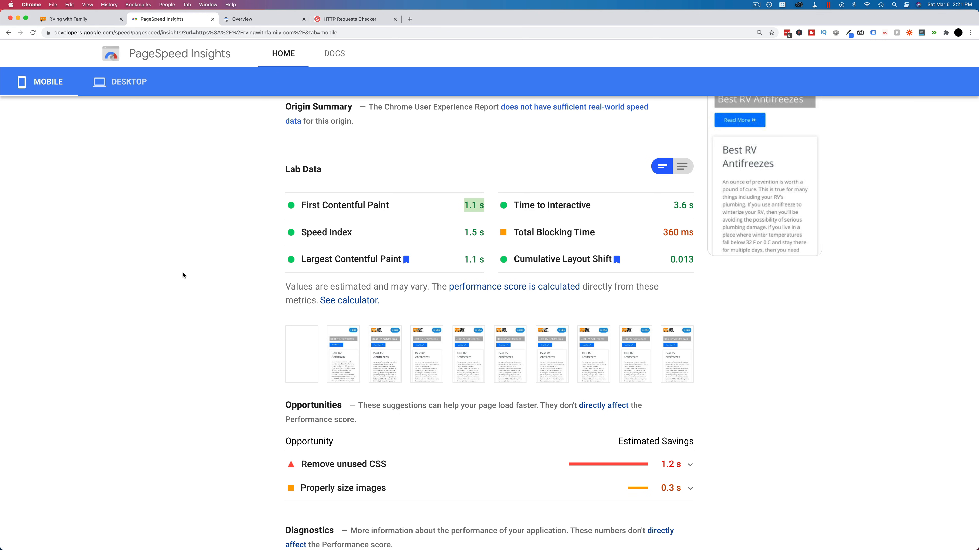
{"action": "mouse_move", "coordinate": [245, 127]}
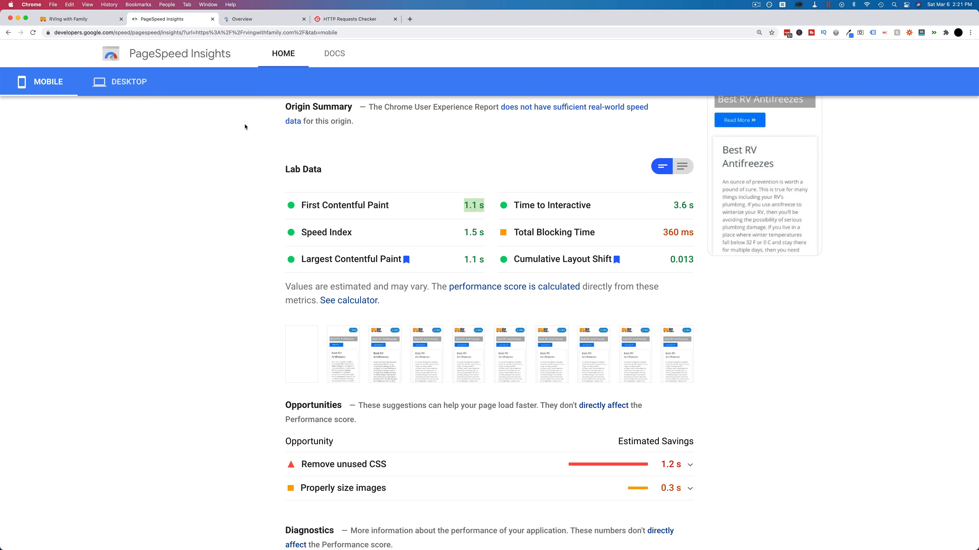
Step: Inspect the homepage URL in Search Console, view its crawled HTML, then return to the RVing with Family homepage
{"action": "left_click", "coordinate": [263, 19]}
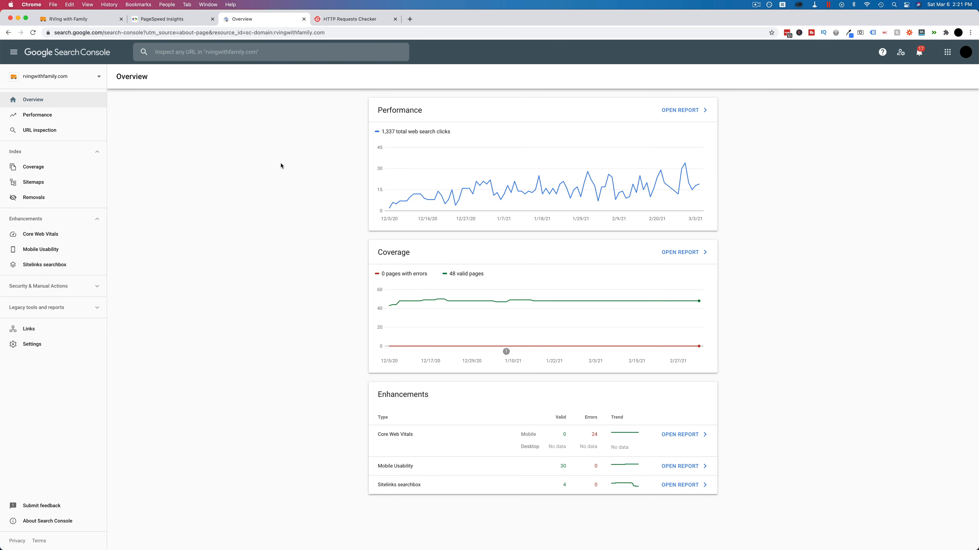
{"action": "mouse_move", "coordinate": [249, 52]}
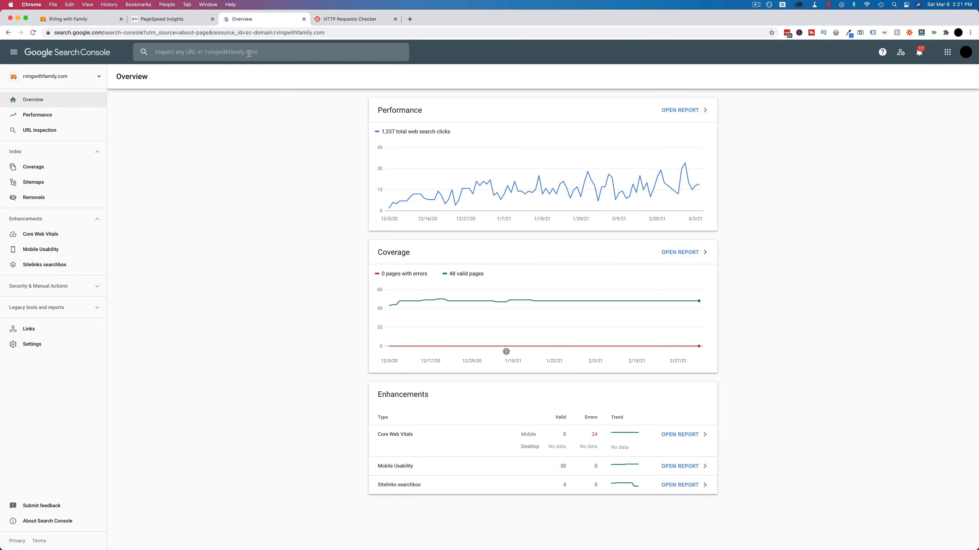
{"action": "left_click", "coordinate": [272, 52]}
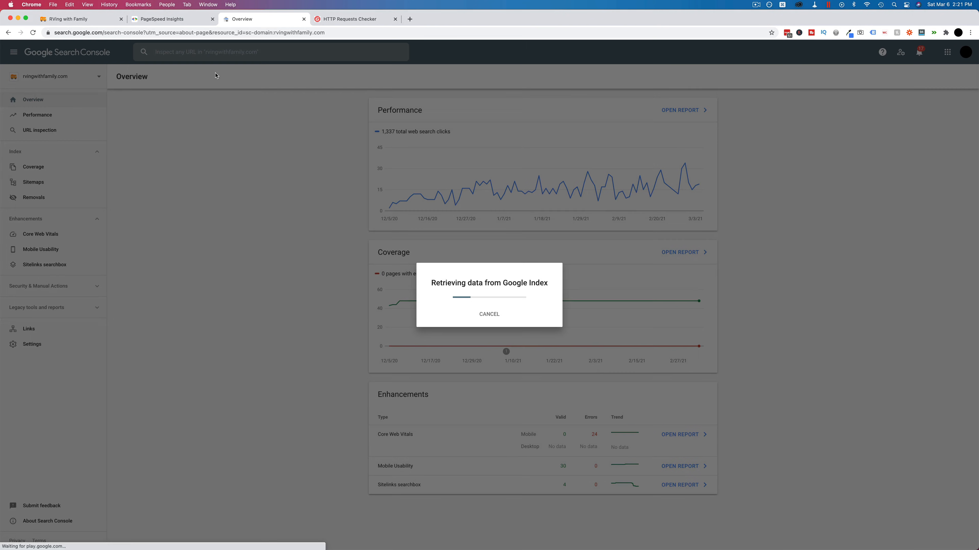
{"action": "mouse_move", "coordinate": [283, 356]}
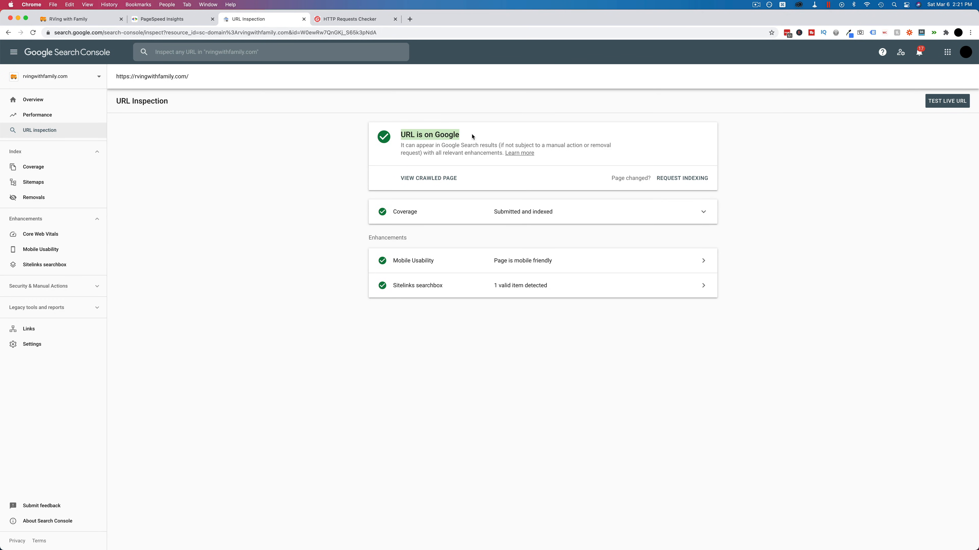
{"action": "mouse_move", "coordinate": [428, 181]}
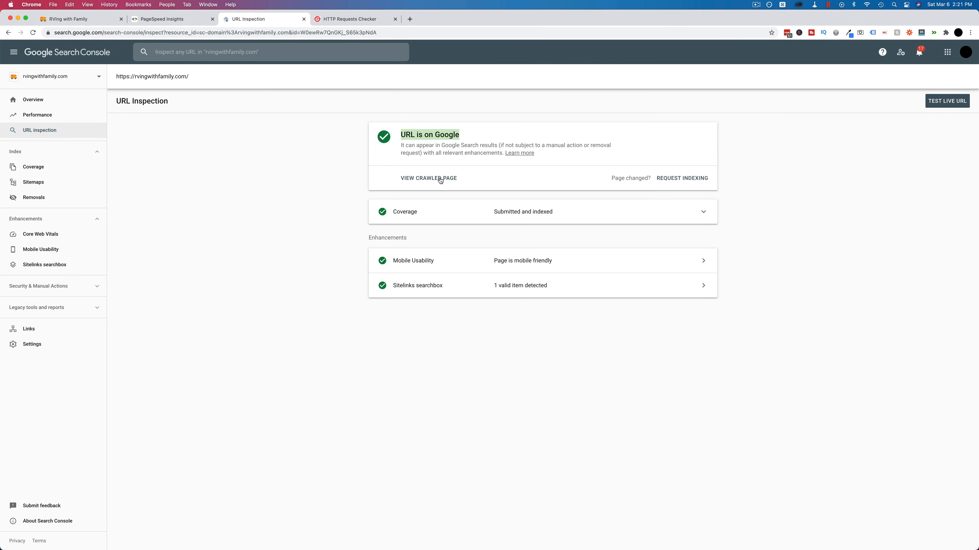
{"action": "left_click", "coordinate": [428, 177]}
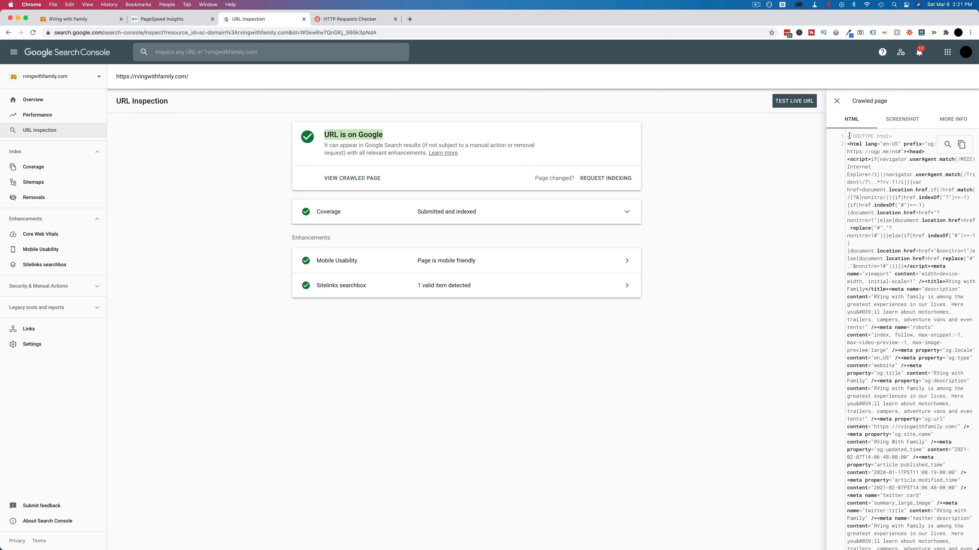
{"action": "mouse_move", "coordinate": [891, 252]}
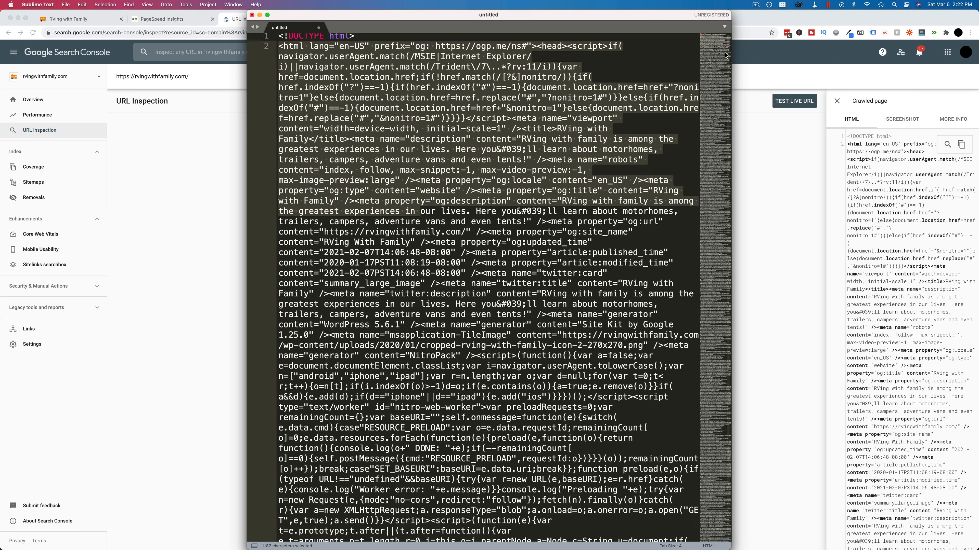
{"action": "scroll", "scroll_direction": "down", "scroll_amount": 3}
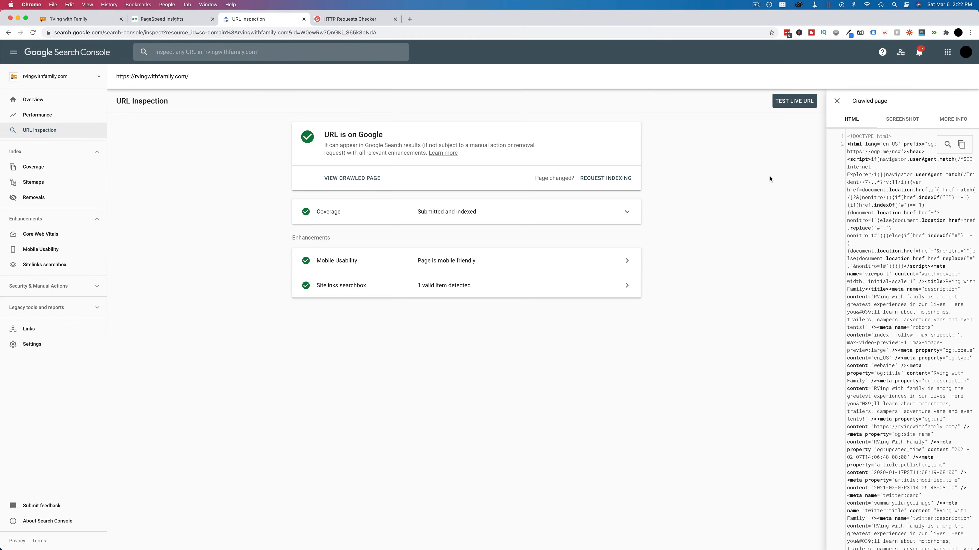
{"action": "left_click", "coordinate": [80, 18]}
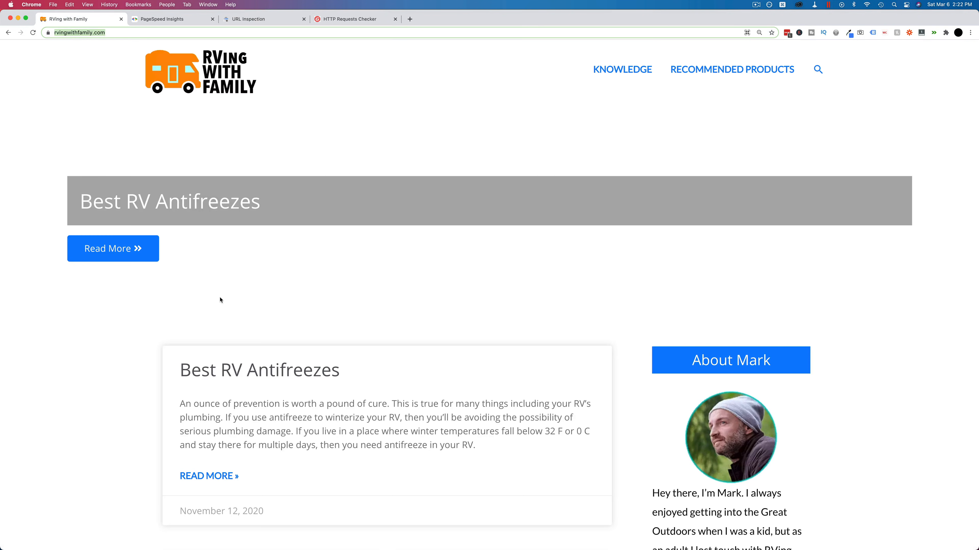
Step: Review the homepage post excerpts against the crawled source, then return to the PageSpeed Insights results
{"action": "scroll", "scroll_direction": "down", "scroll_amount": 3}
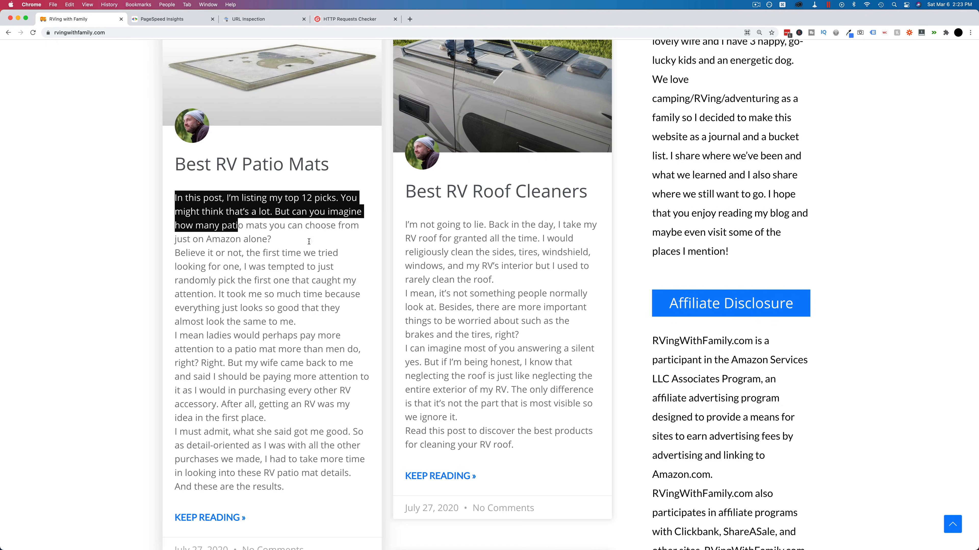
{"action": "scroll", "scroll_direction": "down", "scroll_amount": 3}
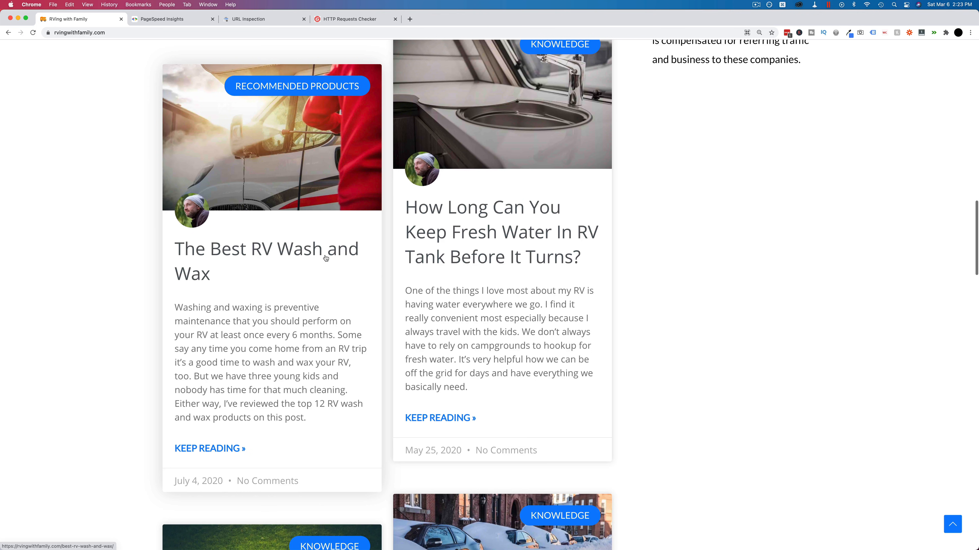
{"action": "scroll", "scroll_direction": "down", "scroll_amount": 3}
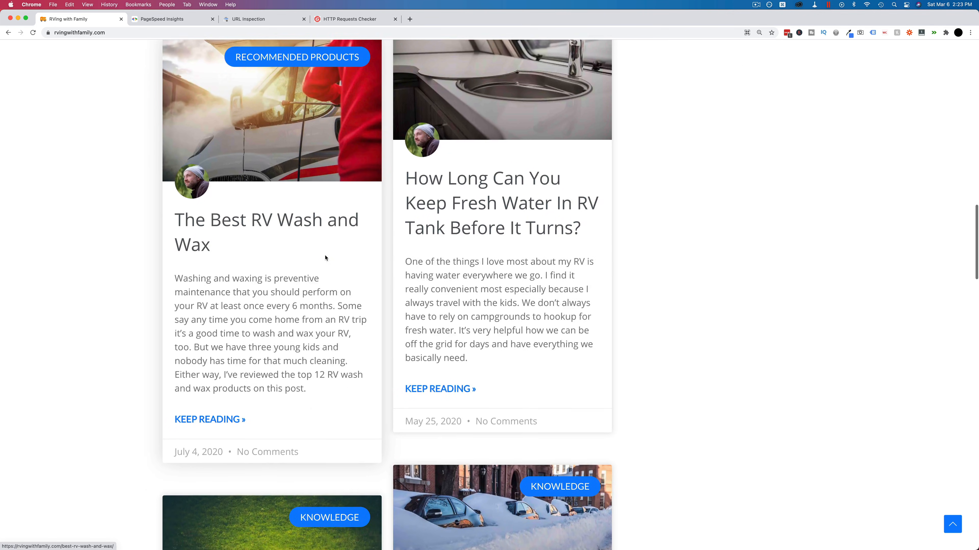
{"action": "scroll", "scroll_direction": "down", "scroll_amount": 3}
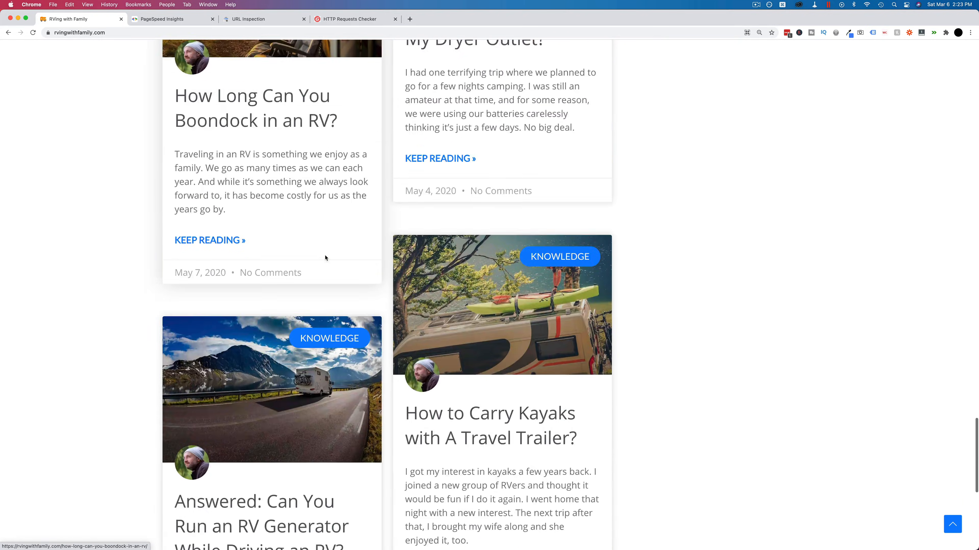
{"action": "scroll", "scroll_direction": "down", "scroll_amount": 3}
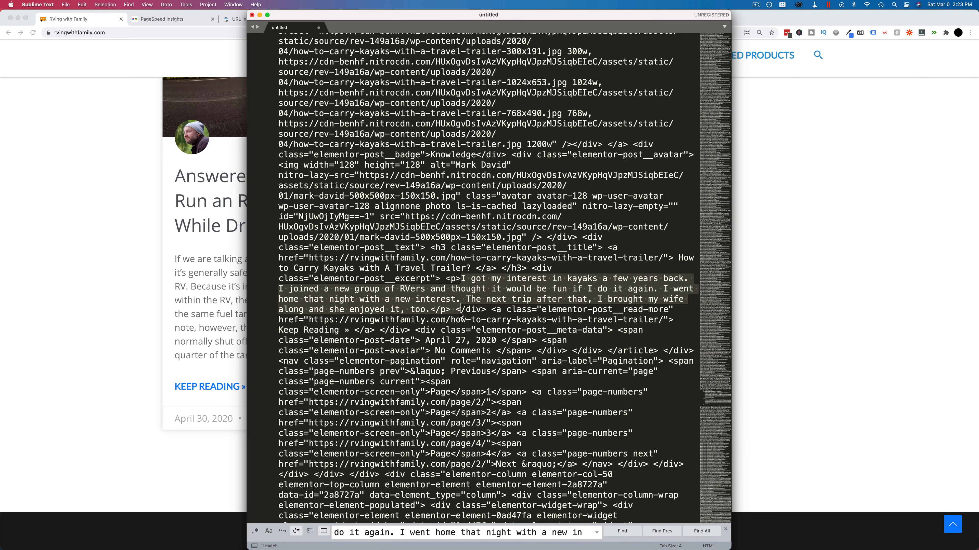
{"action": "left_click", "coordinate": [172, 19]}
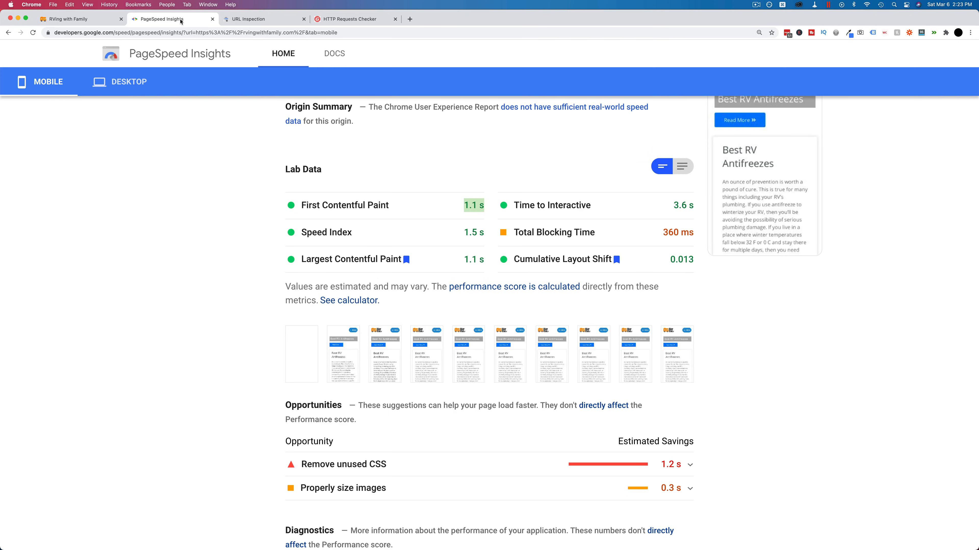
Step: Run a live test of the homepage in URL Inspection and view its rendered screenshot
{"action": "left_click", "coordinate": [262, 19]}
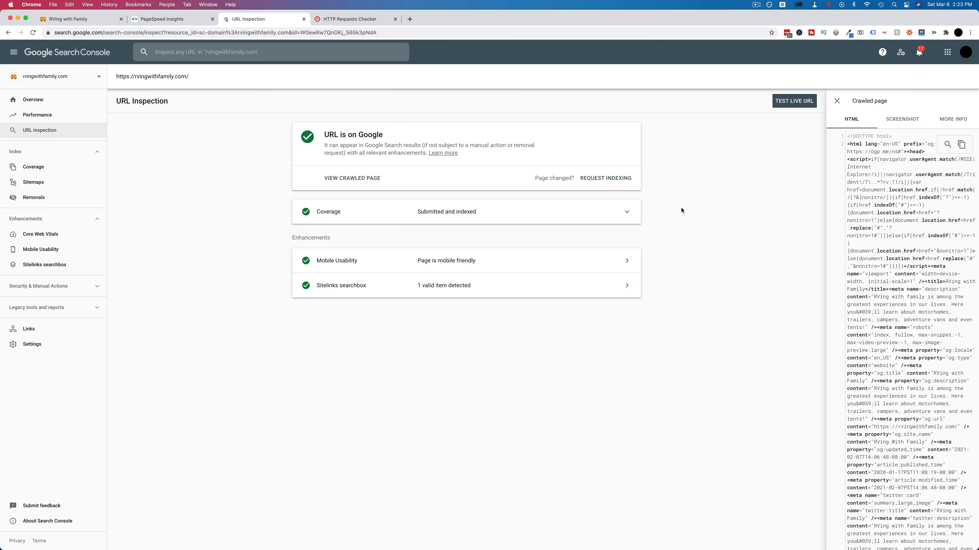
{"action": "mouse_move", "coordinate": [894, 216]}
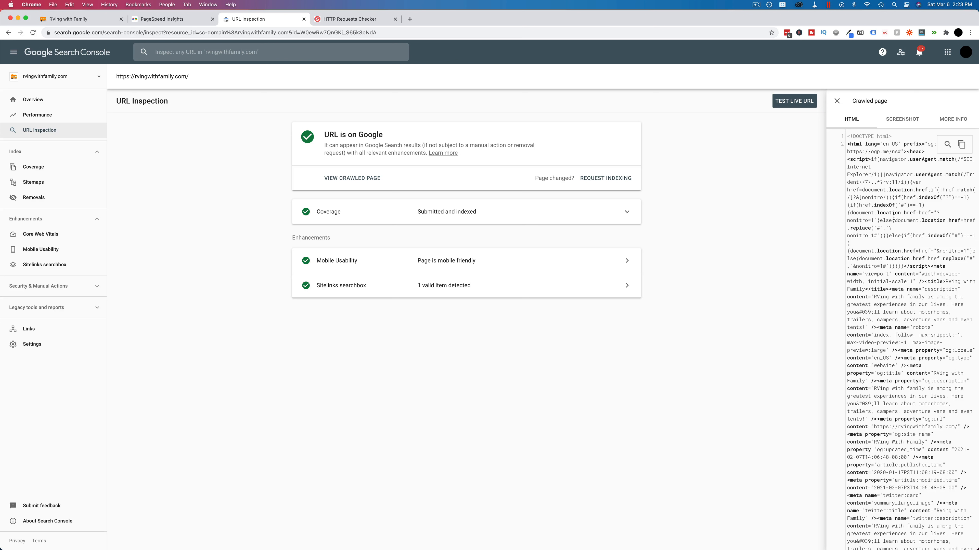
{"action": "mouse_move", "coordinate": [253, 144]}
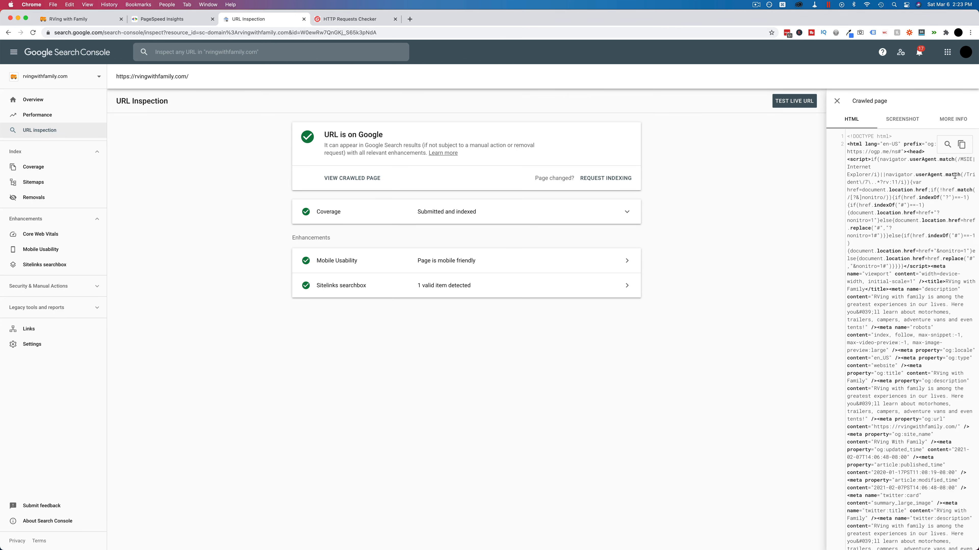
{"action": "left_click", "coordinate": [901, 119]}
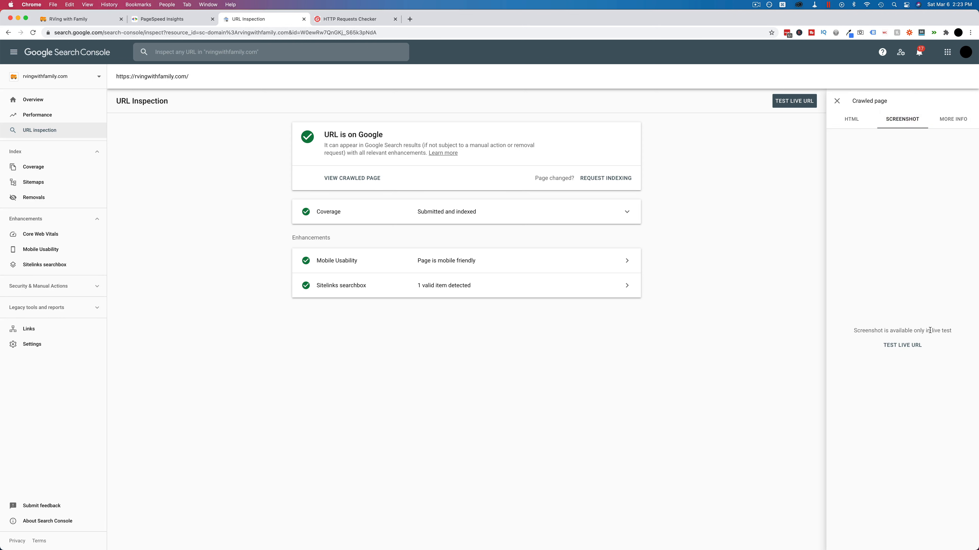
{"action": "left_click", "coordinate": [793, 100]}
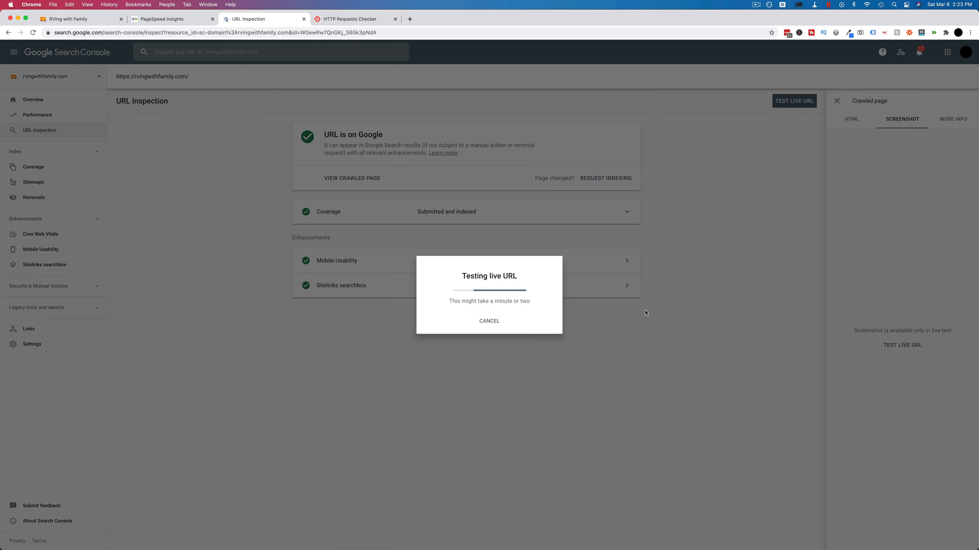
{"action": "mouse_move", "coordinate": [511, 354]}
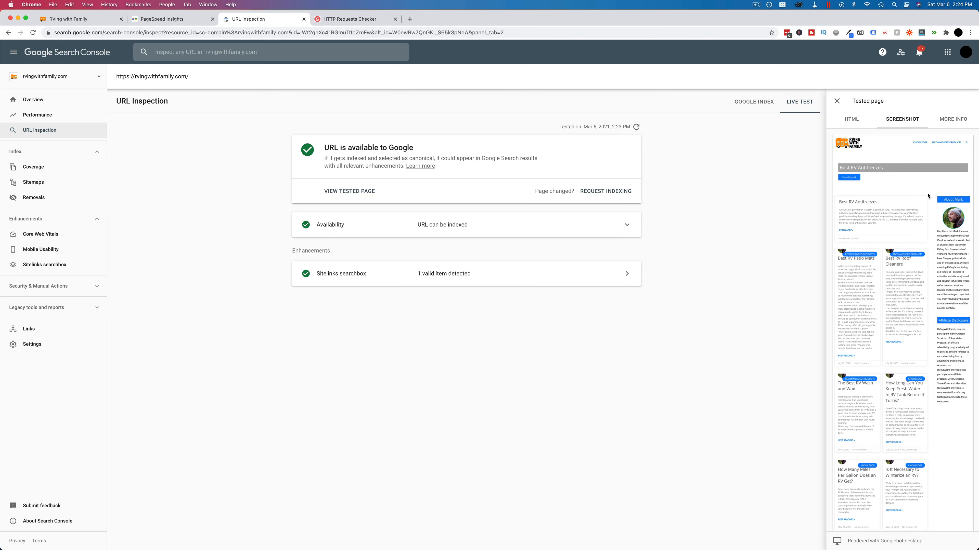
Step: Review Google's rendered screenshot of the homepage post listings
{"action": "scroll", "scroll_direction": "down", "scroll_amount": 3}
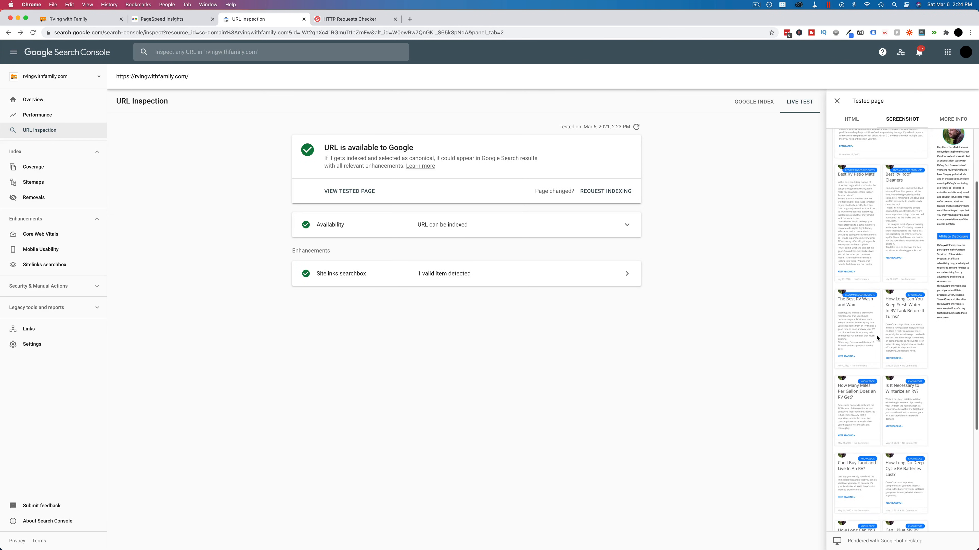
{"action": "scroll", "scroll_direction": "down", "scroll_amount": 3}
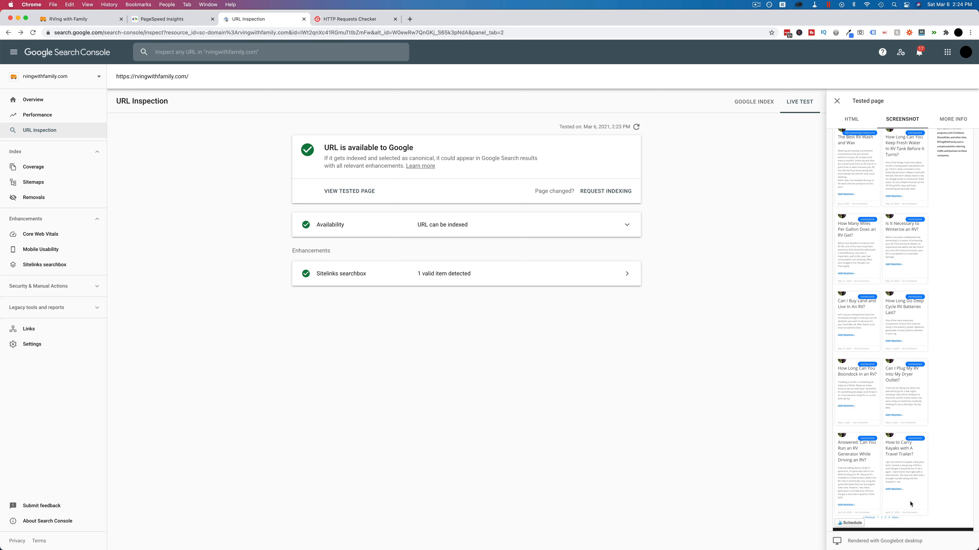
{"action": "mouse_move", "coordinate": [895, 471]}
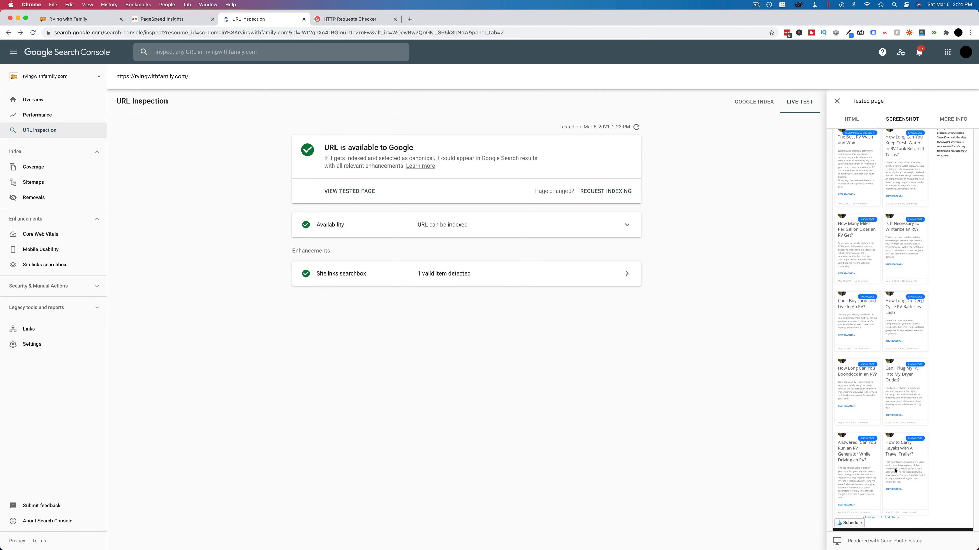
{"action": "scroll", "scroll_direction": "up", "scroll_amount": 3}
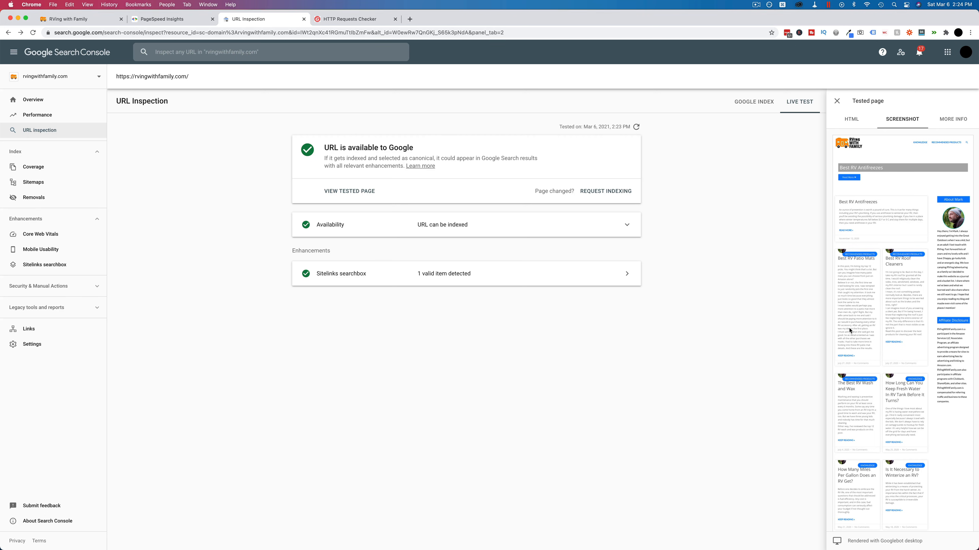
{"action": "scroll", "scroll_direction": "down", "scroll_amount": 3}
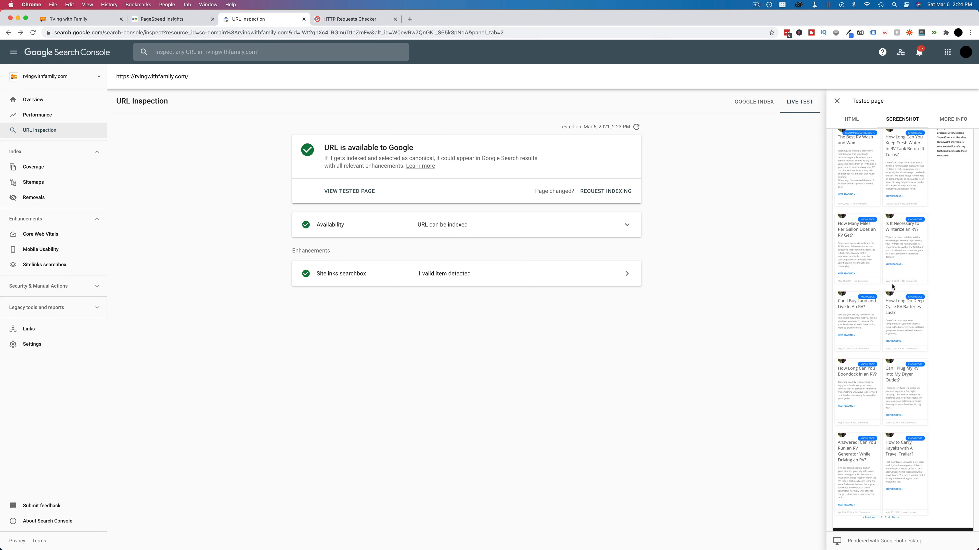
{"action": "mouse_move", "coordinate": [845, 300]}
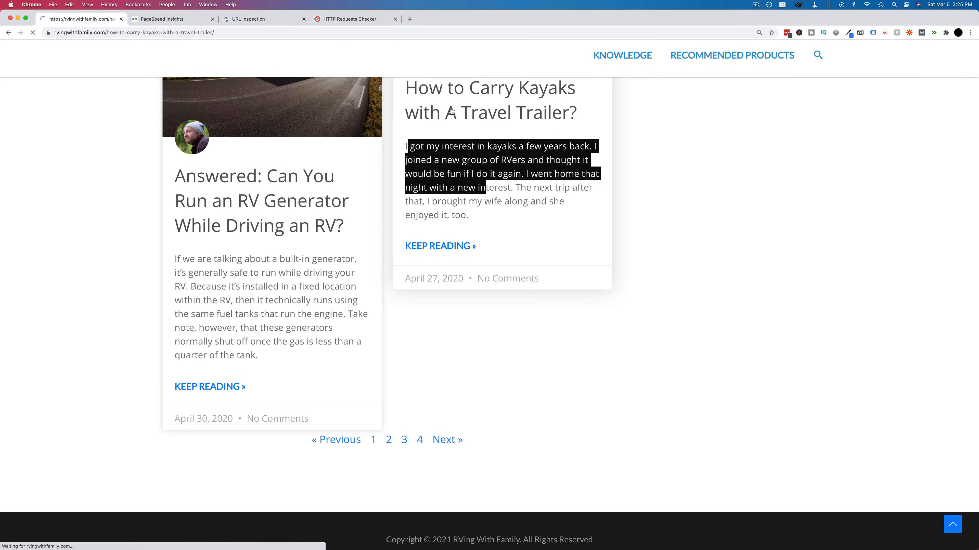
Step: Live-test the kayak trailer post URL and view Google's smartphone-rendered screenshot of it
{"action": "left_click", "coordinate": [439, 245]}
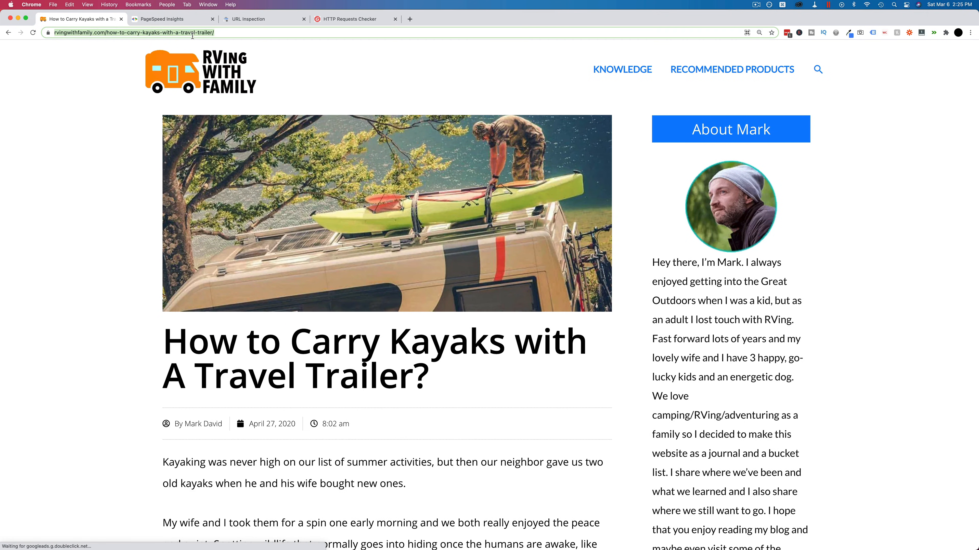
{"action": "left_click", "coordinate": [262, 19]}
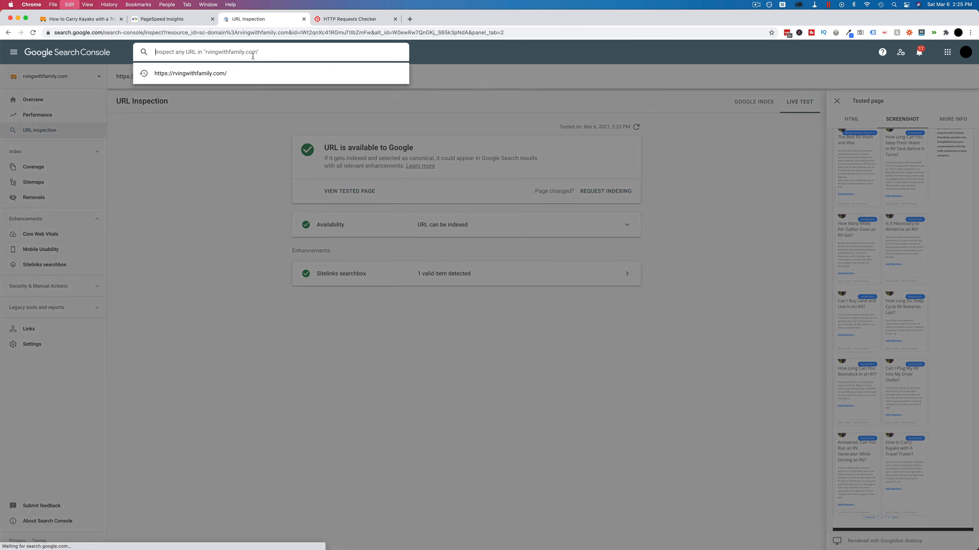
{"action": "left_click", "coordinate": [190, 73]}
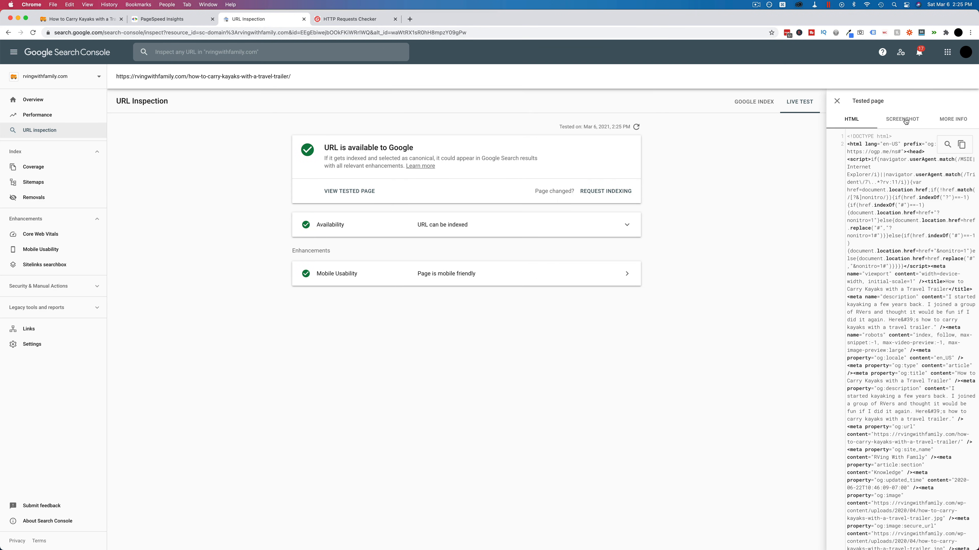
{"action": "left_click", "coordinate": [901, 120]}
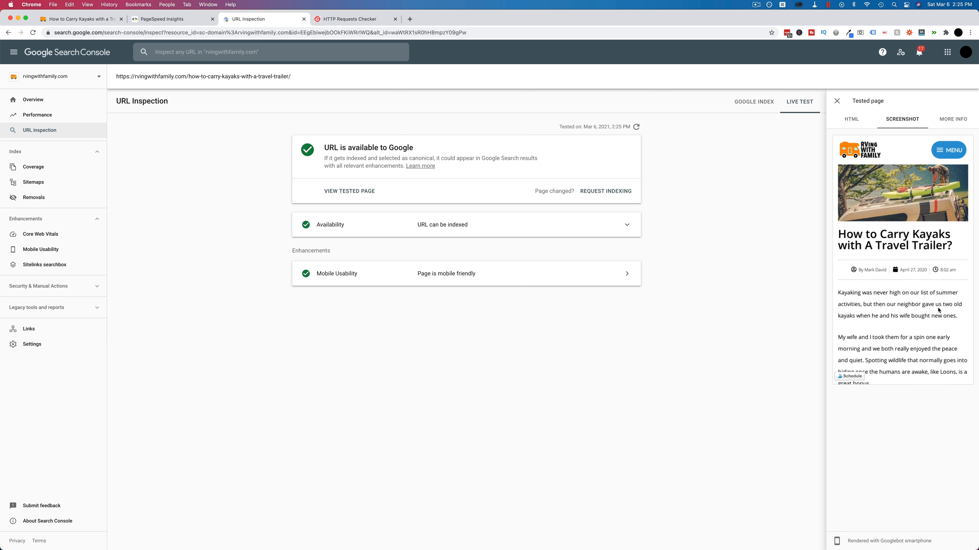
{"action": "mouse_move", "coordinate": [905, 187]}
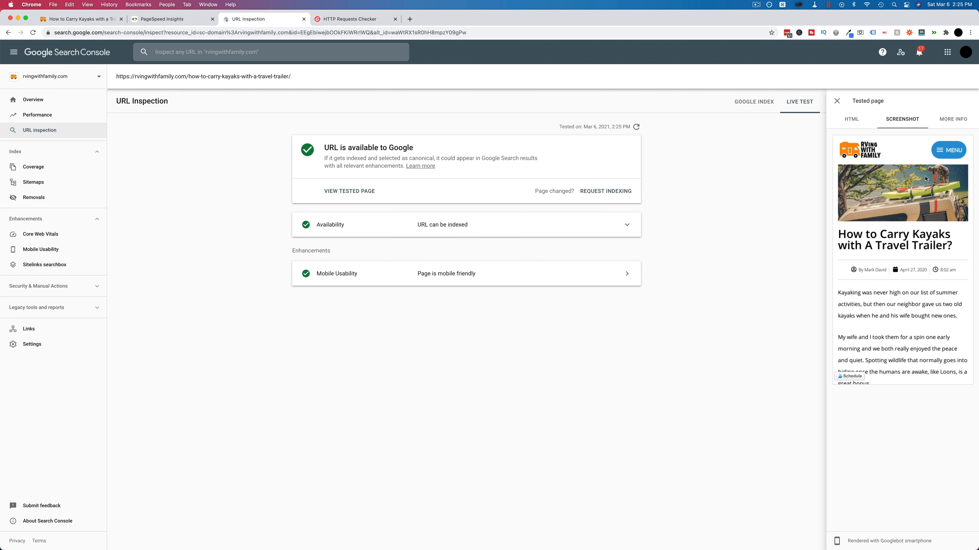
{"action": "mouse_move", "coordinate": [886, 326]}
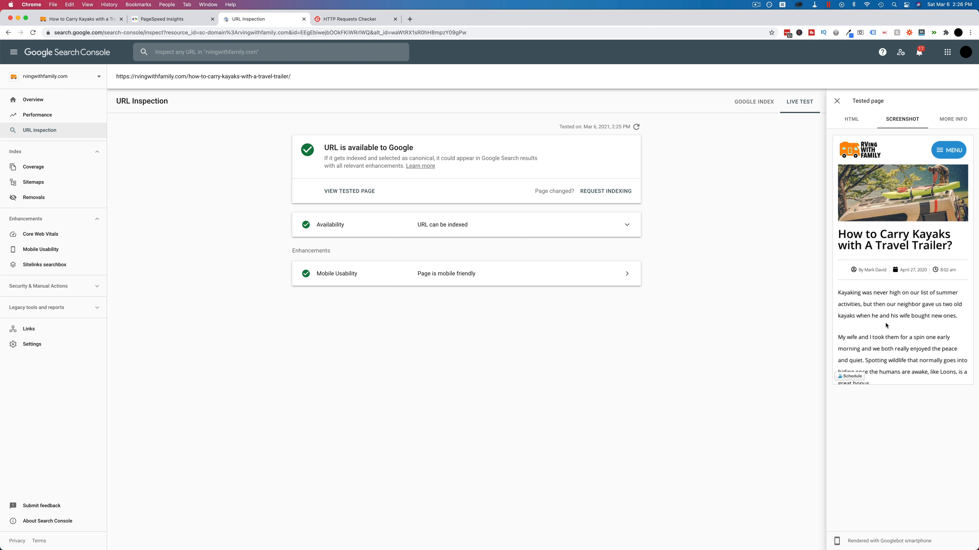
{"action": "mouse_move", "coordinate": [226, 238]}
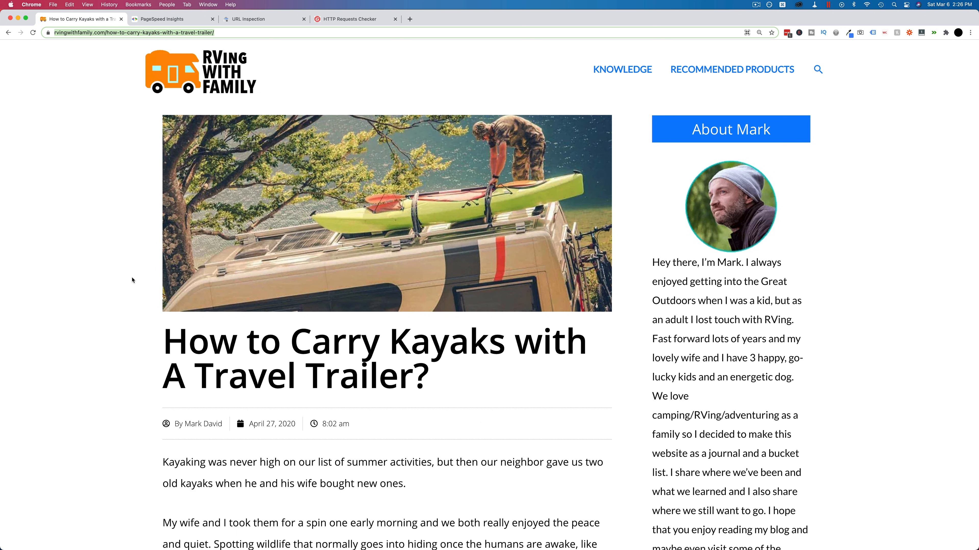
Step: Show the kayak post's DevTools Console listing the scripts preloaded from the NitroPack CDN
{"action": "key", "text": "F12"}
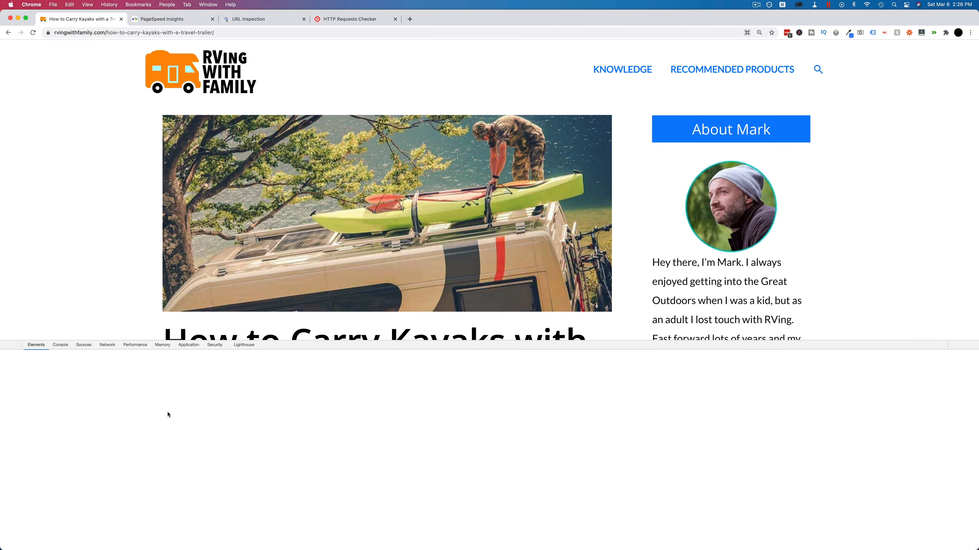
{"action": "left_click", "coordinate": [60, 345]}
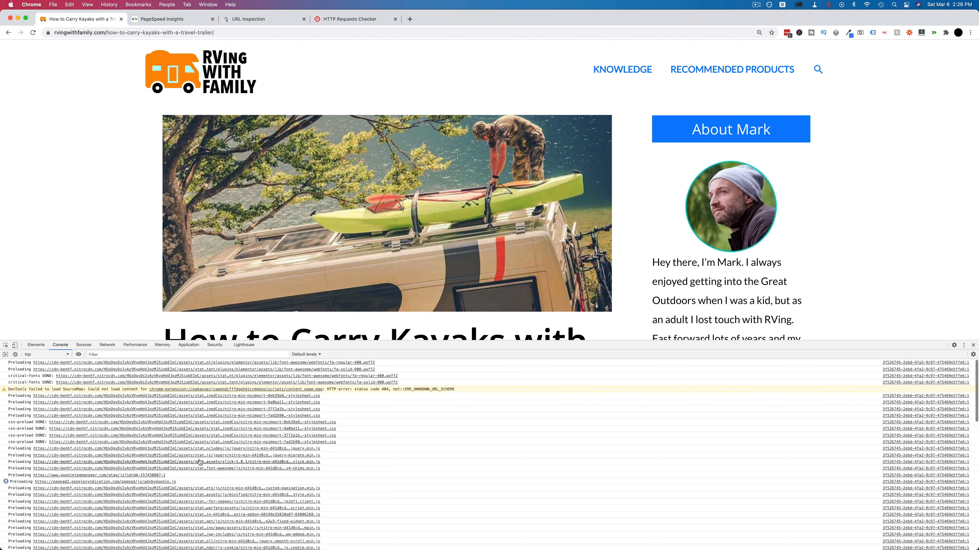
{"action": "scroll", "scroll_direction": "down", "scroll_amount": 3}
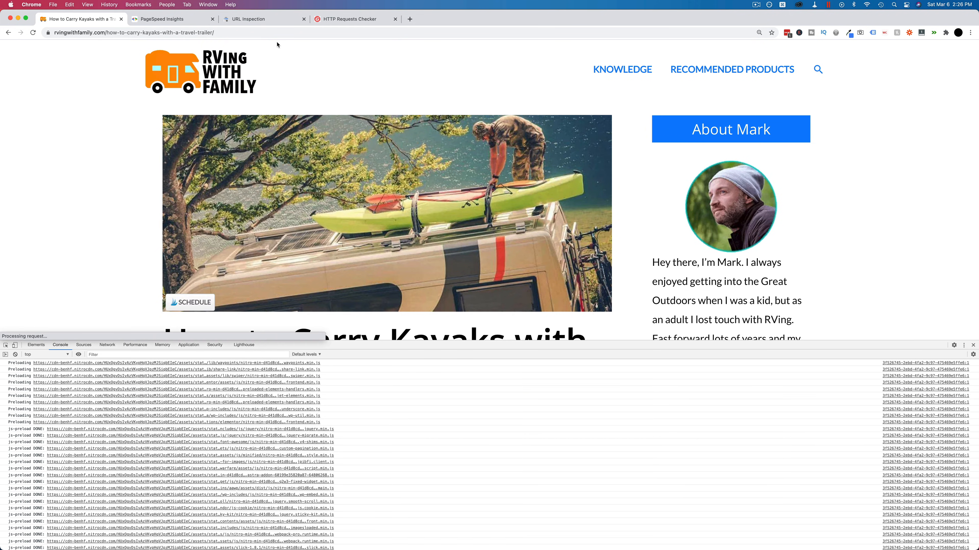
{"action": "mouse_move", "coordinate": [353, 19]}
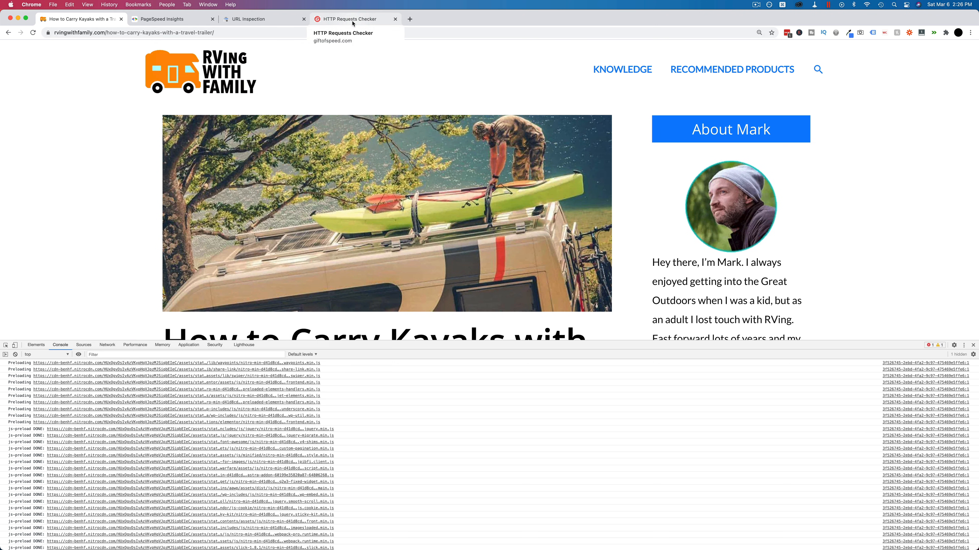
{"action": "mouse_move", "coordinate": [202, 216]}
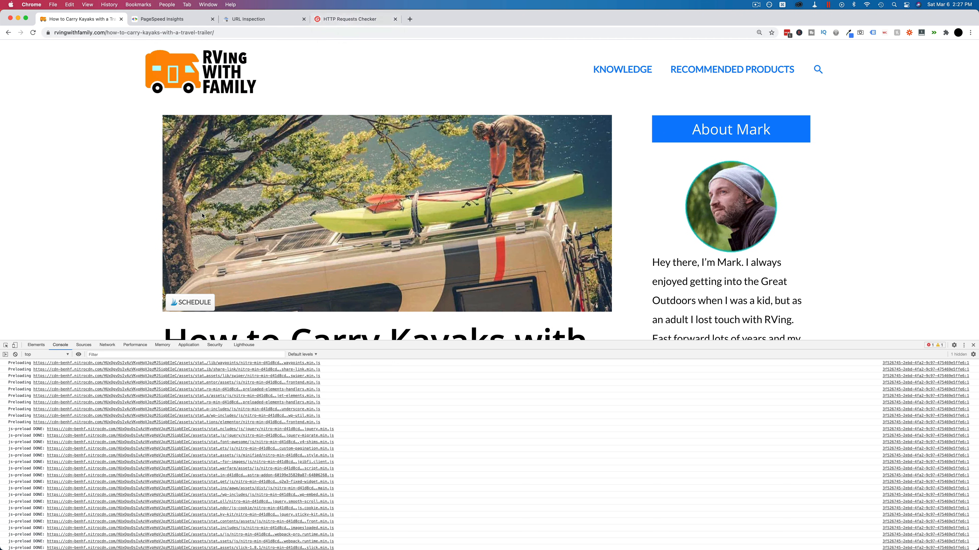
{"action": "scroll", "scroll_direction": "down", "scroll_amount": 3}
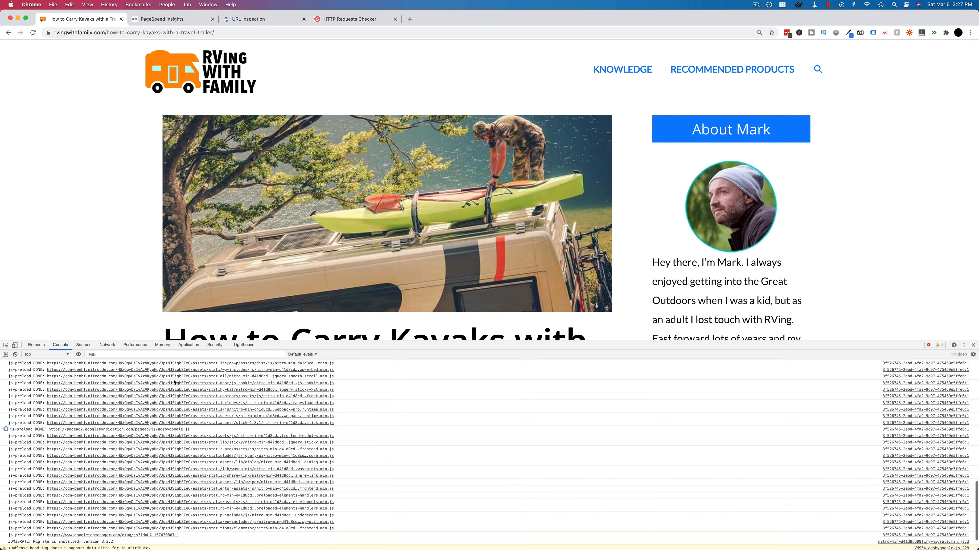
{"action": "scroll", "scroll_direction": "down", "scroll_amount": 3}
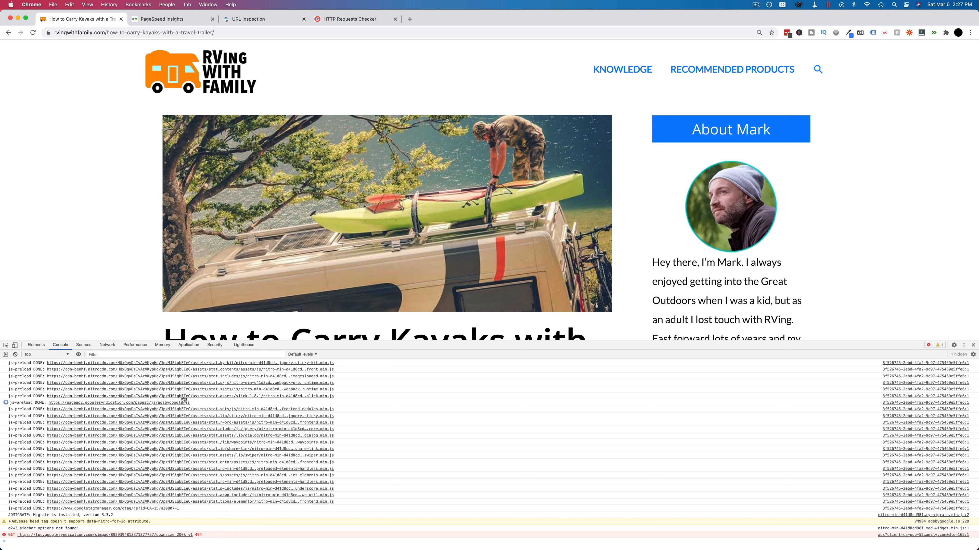
{"action": "mouse_move", "coordinate": [262, 234]}
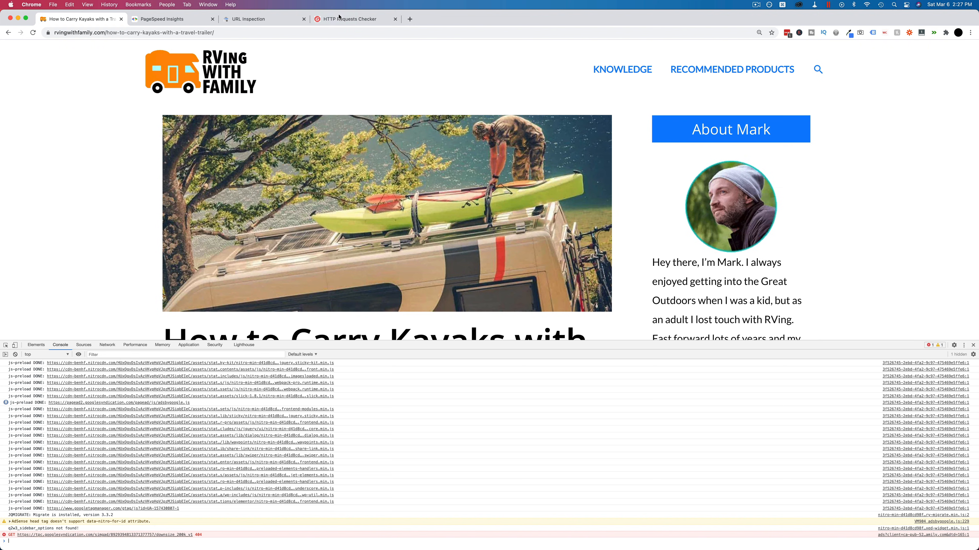
{"action": "left_click", "coordinate": [353, 19]}
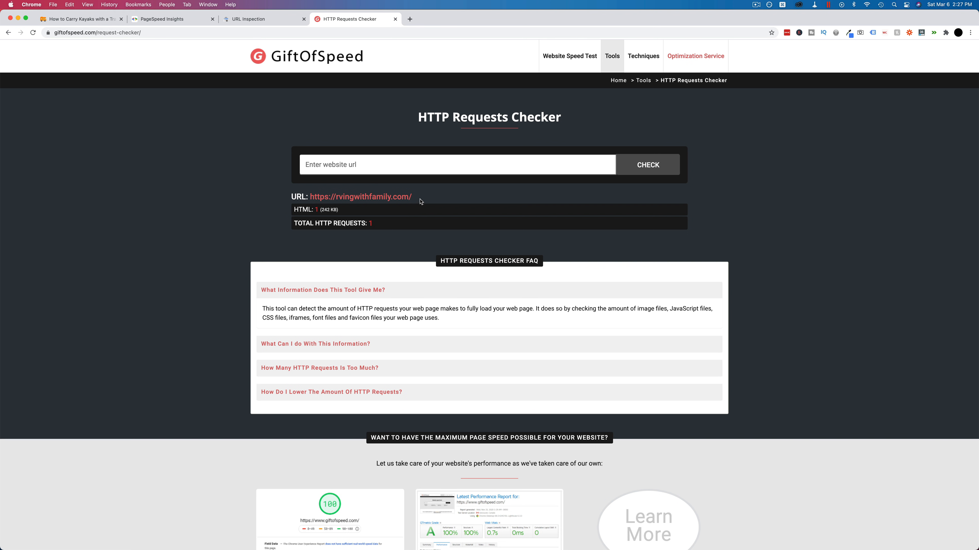
{"action": "mouse_move", "coordinate": [294, 211]}
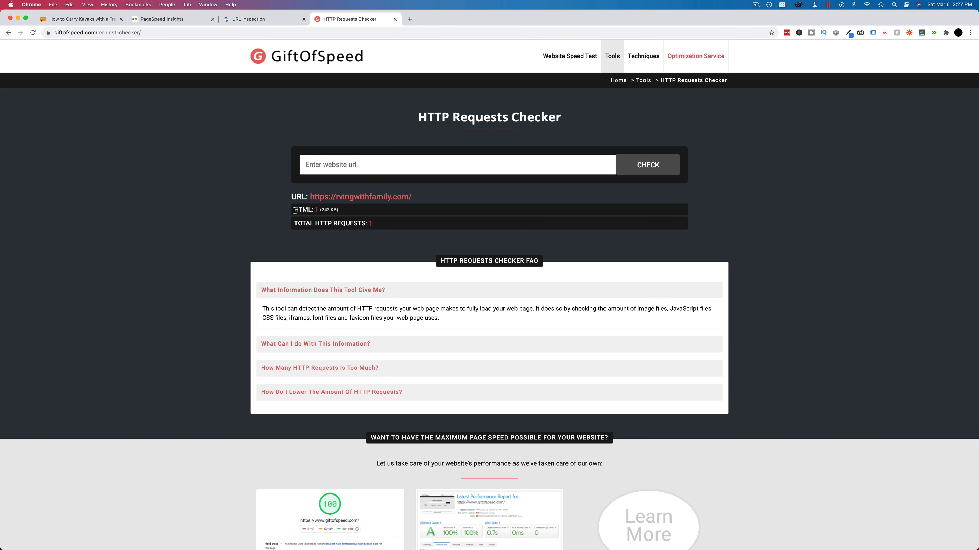
{"action": "type", "text": "https://rvingwithfamily.com/how-to-carry-kayaks-with-a-travel-trailer/"}
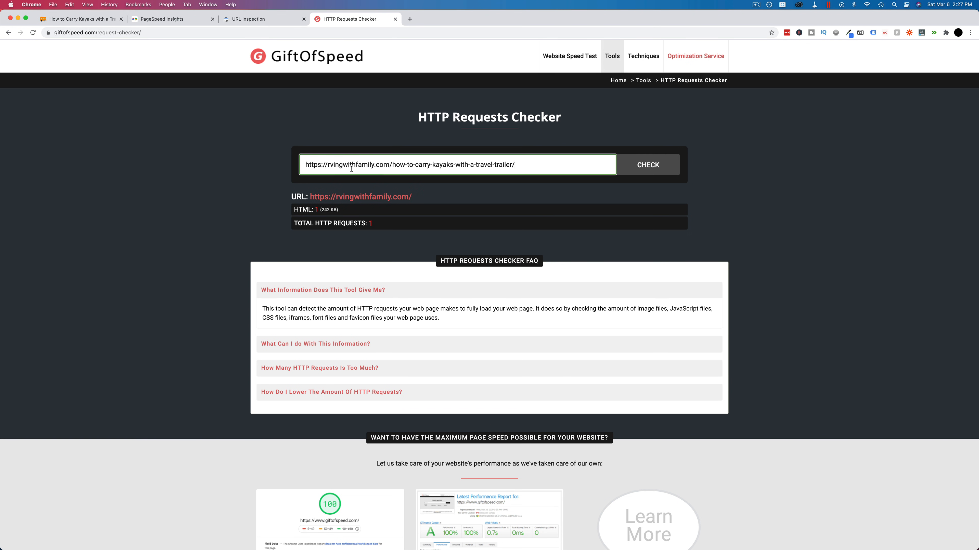
{"action": "left_click", "coordinate": [647, 165]}
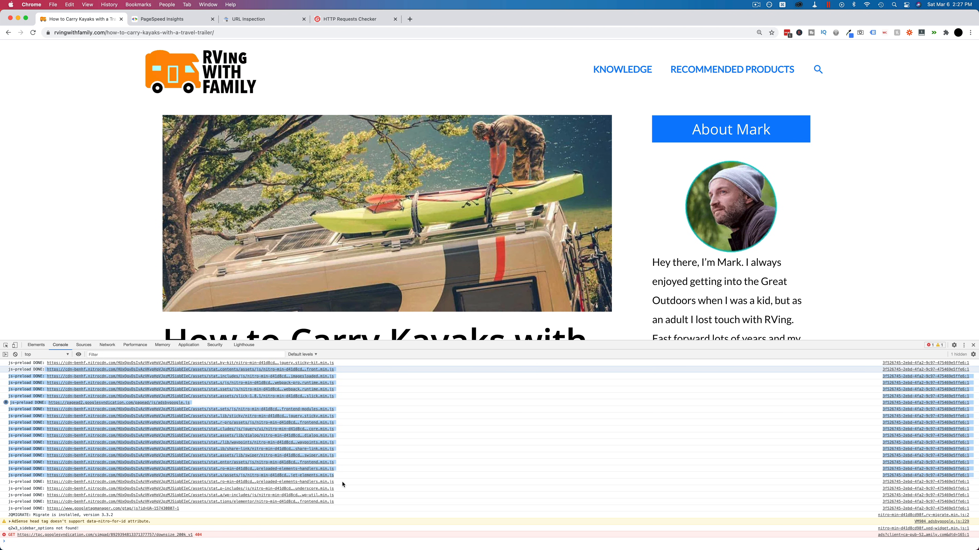
{"action": "mouse_move", "coordinate": [344, 495]}
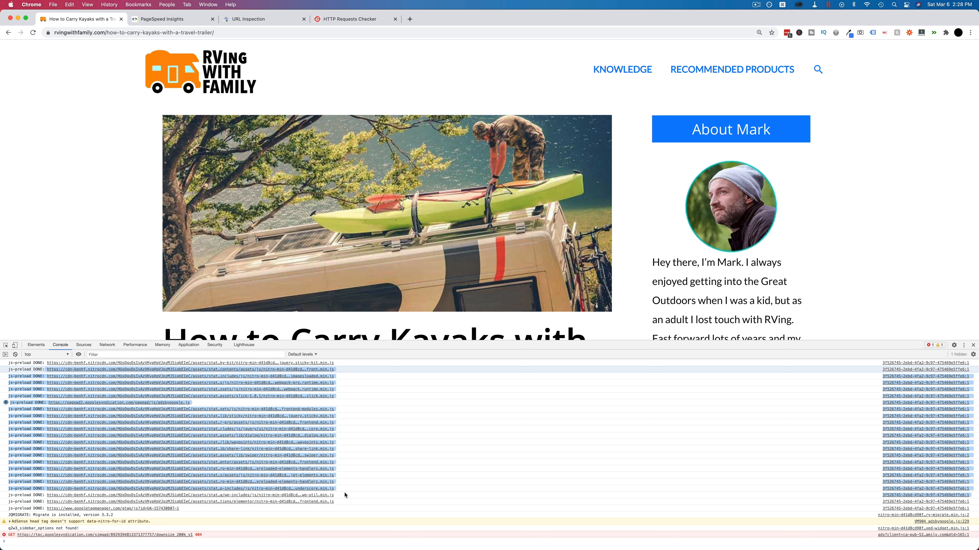
{"action": "left_click", "coordinate": [353, 19]}
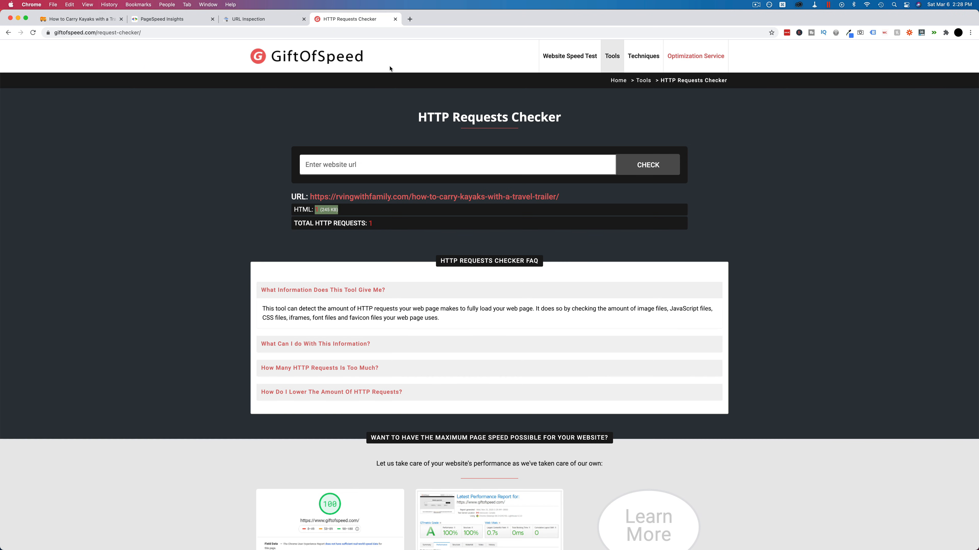
{"action": "mouse_move", "coordinate": [386, 230]}
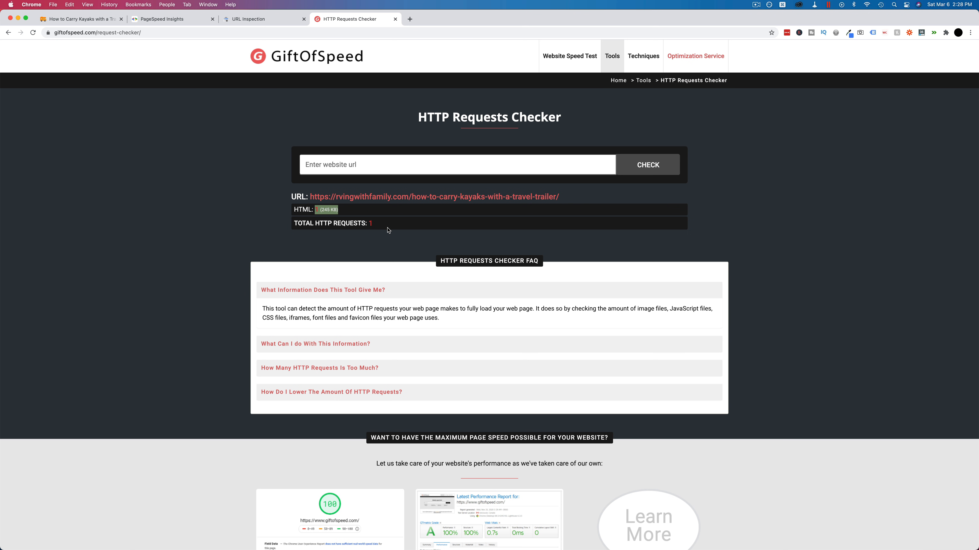
{"action": "mouse_move", "coordinate": [206, 212]}
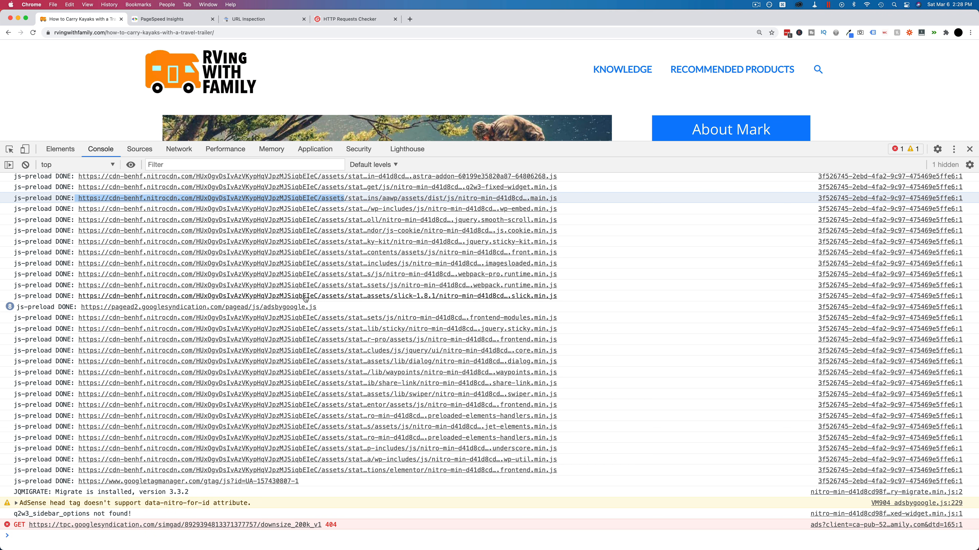
{"action": "mouse_move", "coordinate": [300, 384]}
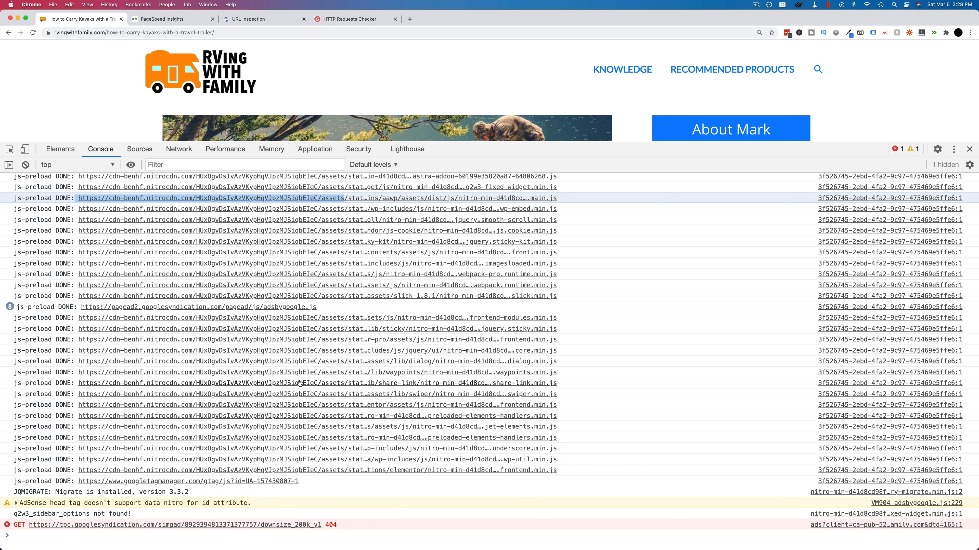
Step: Review the NitroPack CDN preload entries, then close DevTools leaving the kayak article displayed
{"action": "scroll", "scroll_direction": "up", "scroll_amount": 3}
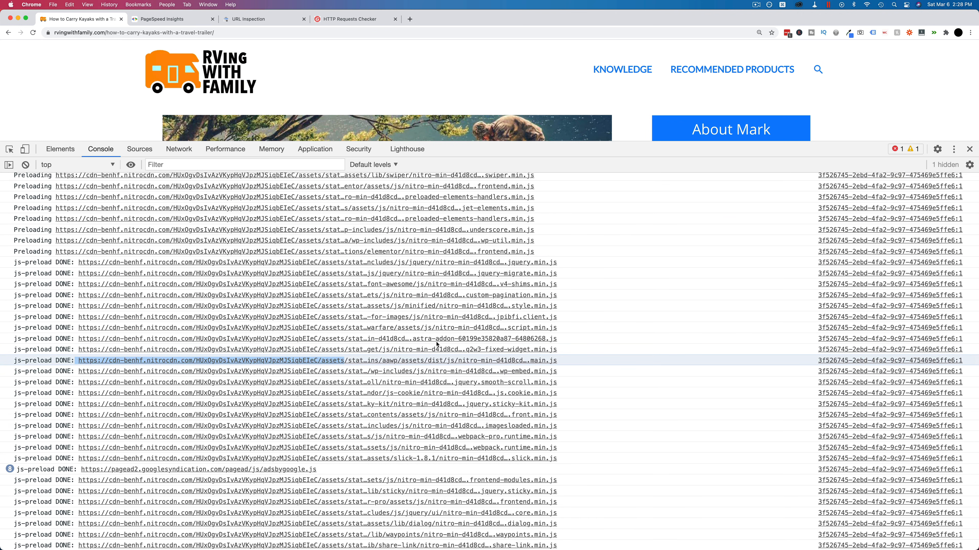
{"action": "scroll", "scroll_direction": "up", "scroll_amount": 3}
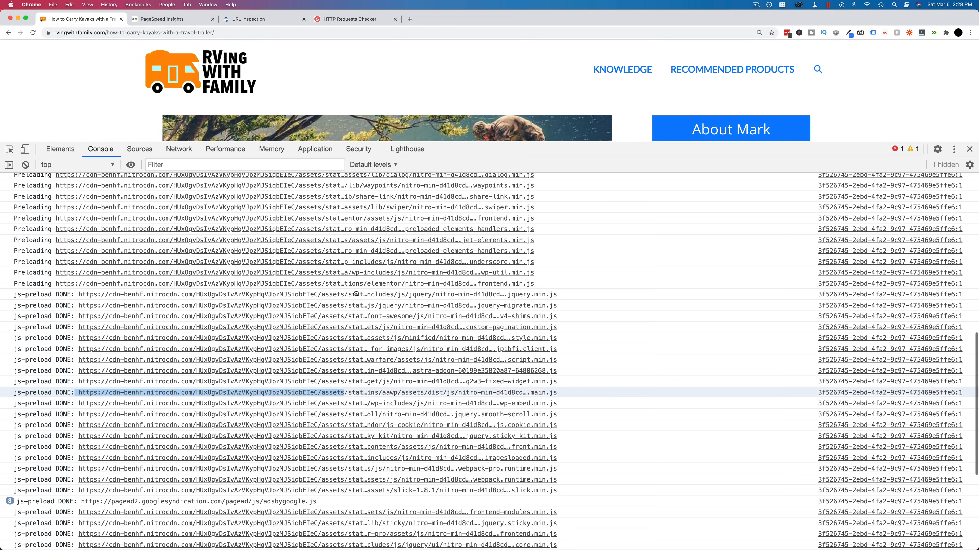
{"action": "mouse_move", "coordinate": [531, 286]}
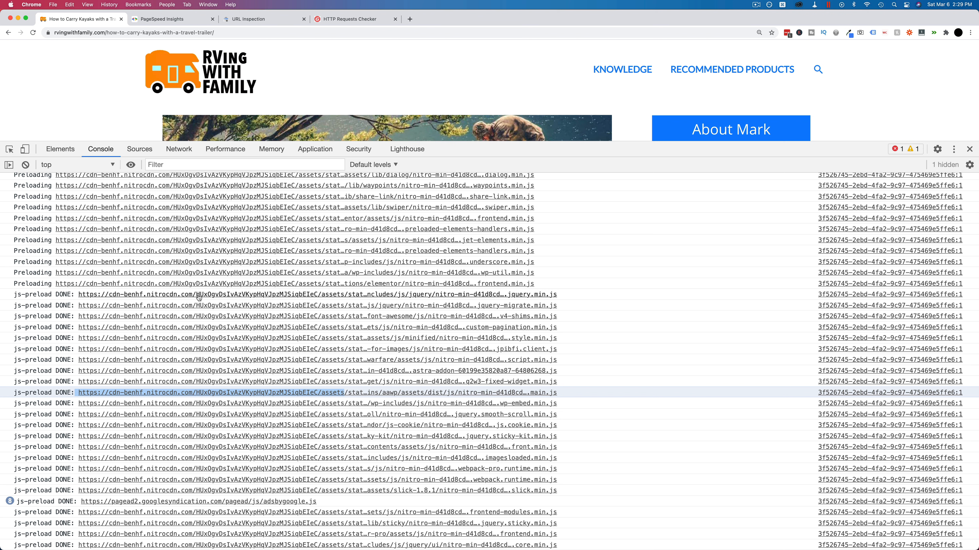
{"action": "mouse_move", "coordinate": [245, 324]}
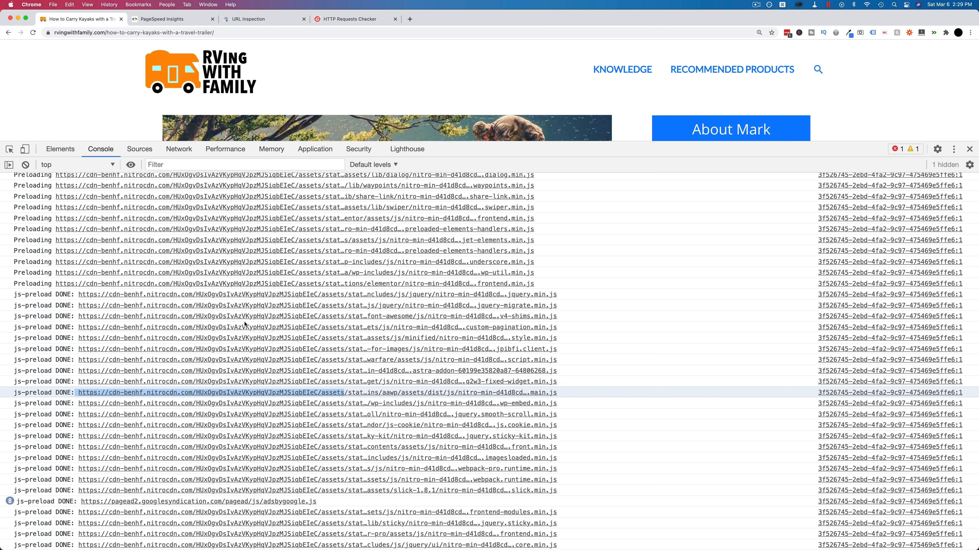
{"action": "mouse_move", "coordinate": [617, 403]}
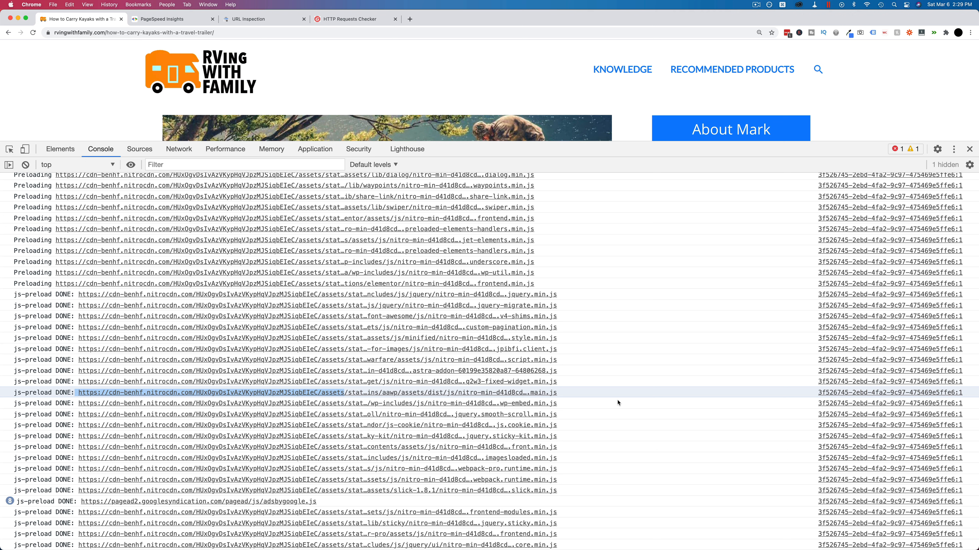
{"action": "mouse_move", "coordinate": [379, 359]}
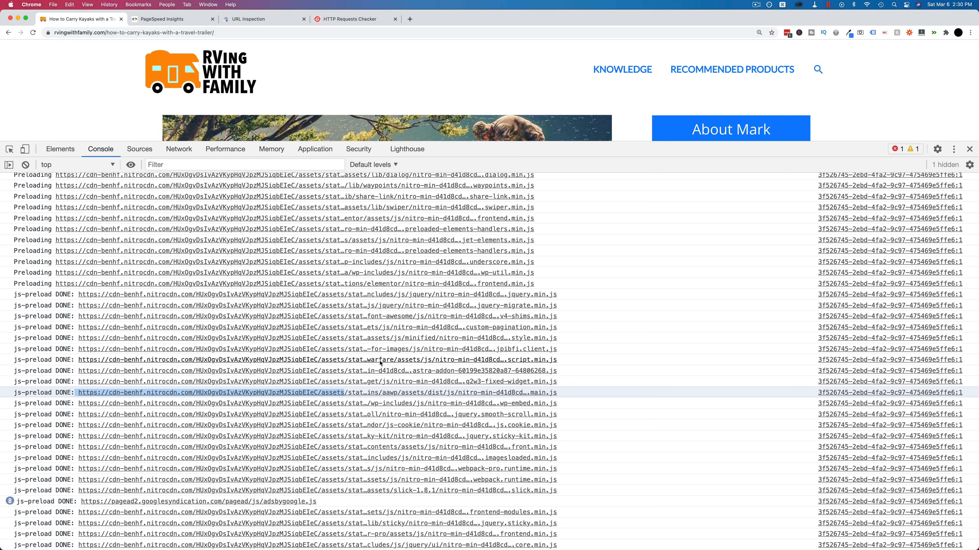
{"action": "left_click", "coordinate": [968, 149]}
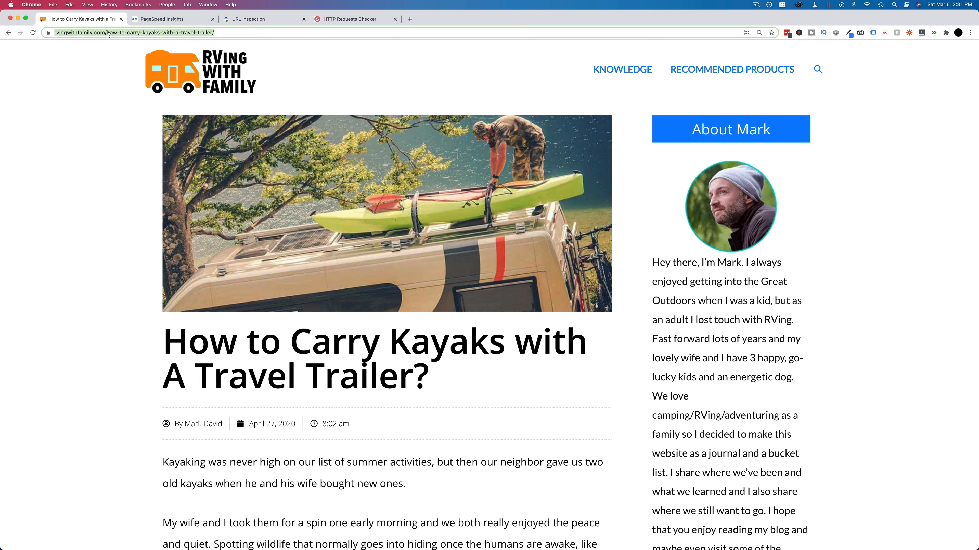
{"action": "mouse_move", "coordinate": [98, 148]}
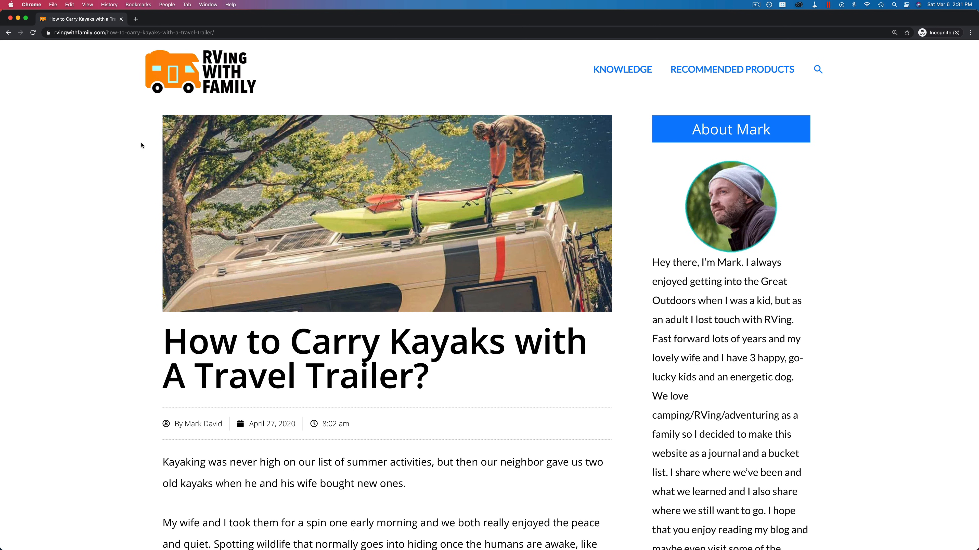
{"action": "mouse_move", "coordinate": [103, 108]}
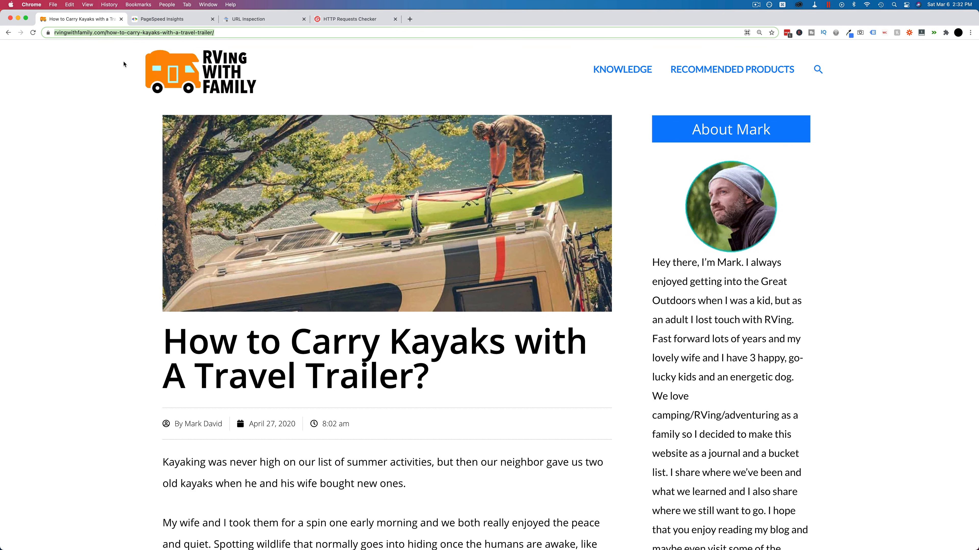
{"action": "mouse_move", "coordinate": [300, 60]}
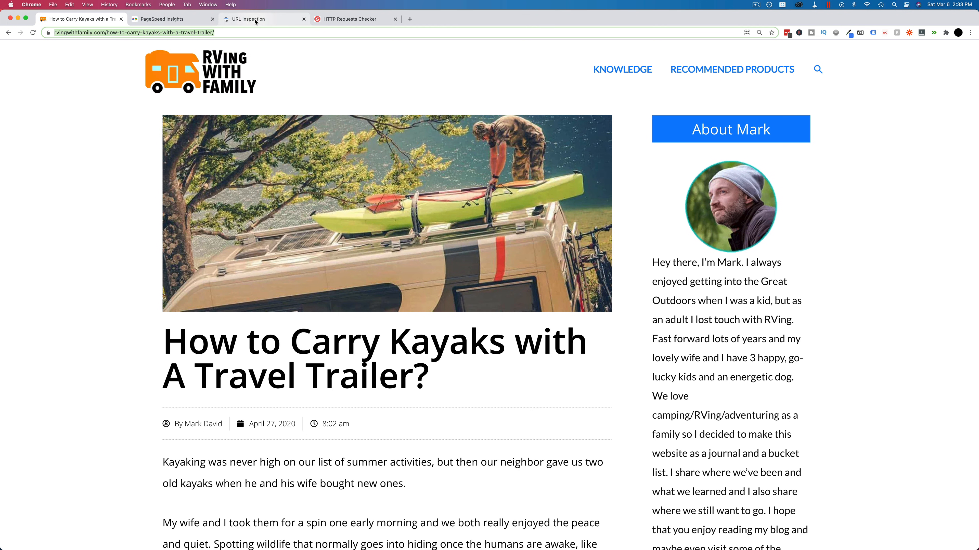
Step: Bring up the kayak article's live test result with Googlebot's smartphone screenshot
{"action": "left_click", "coordinate": [255, 19]}
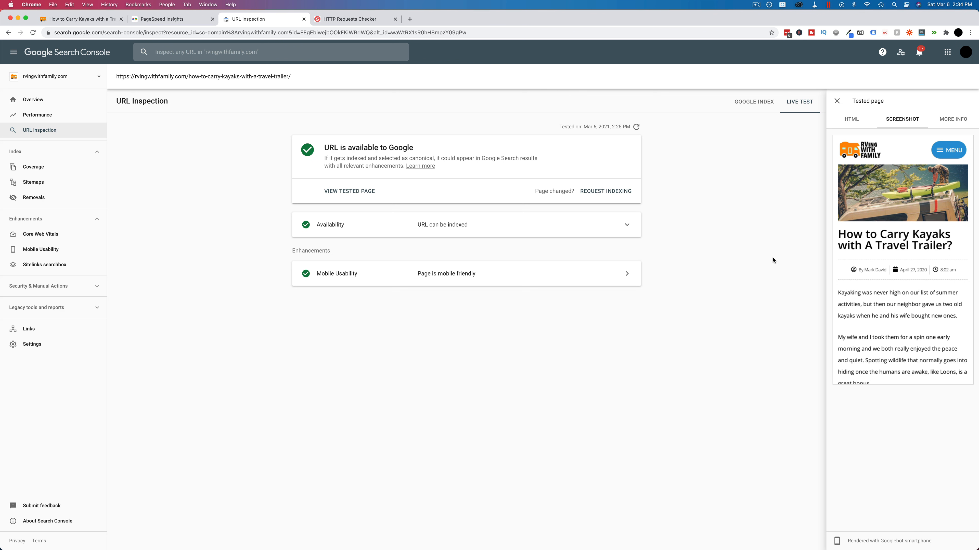
{"action": "mouse_move", "coordinate": [858, 186]}
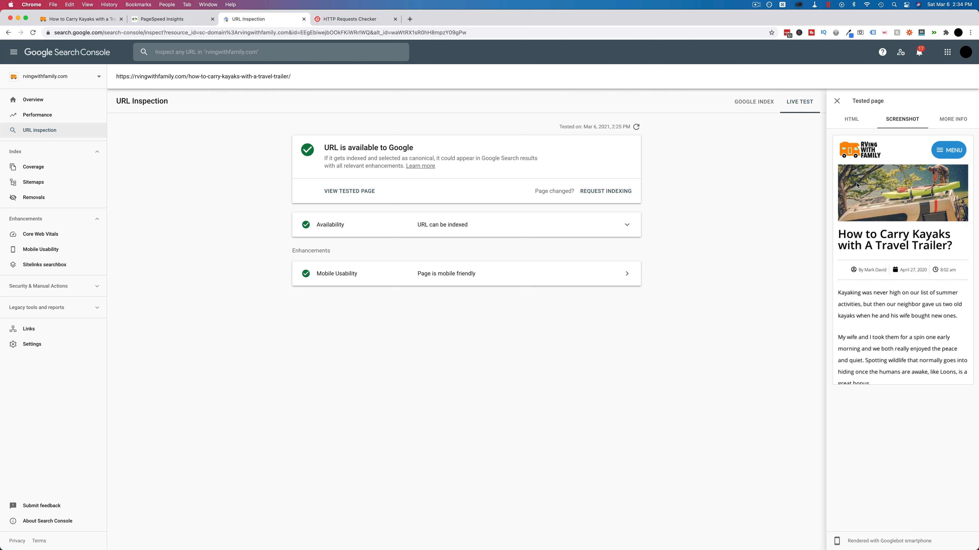
{"action": "mouse_move", "coordinate": [665, 391]}
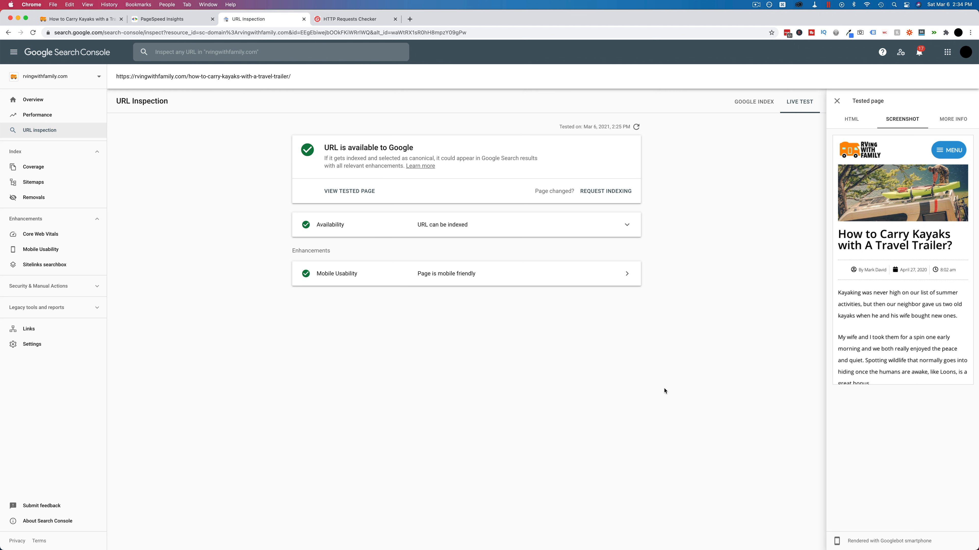